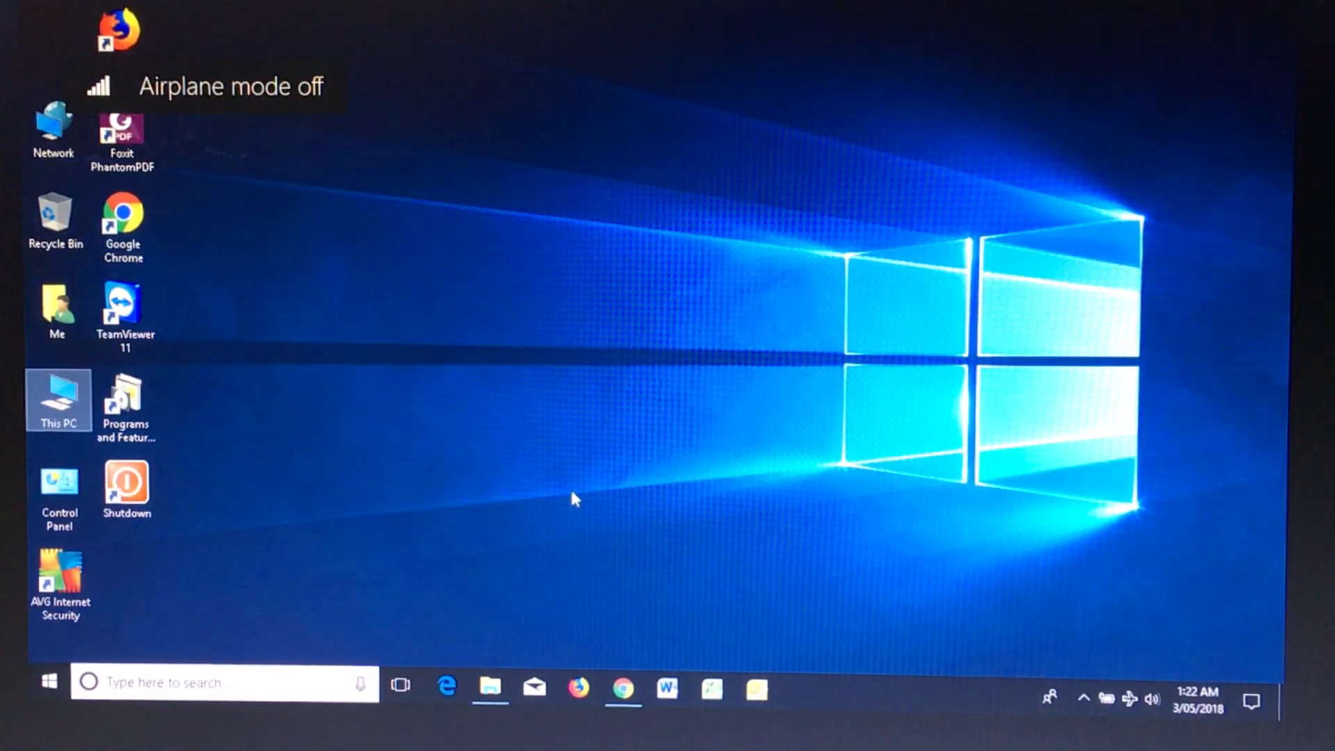
# Search Google in Chrome for 'airplane mode blinking on and off', then look up 'service'
pyautogui.click(620, 692)
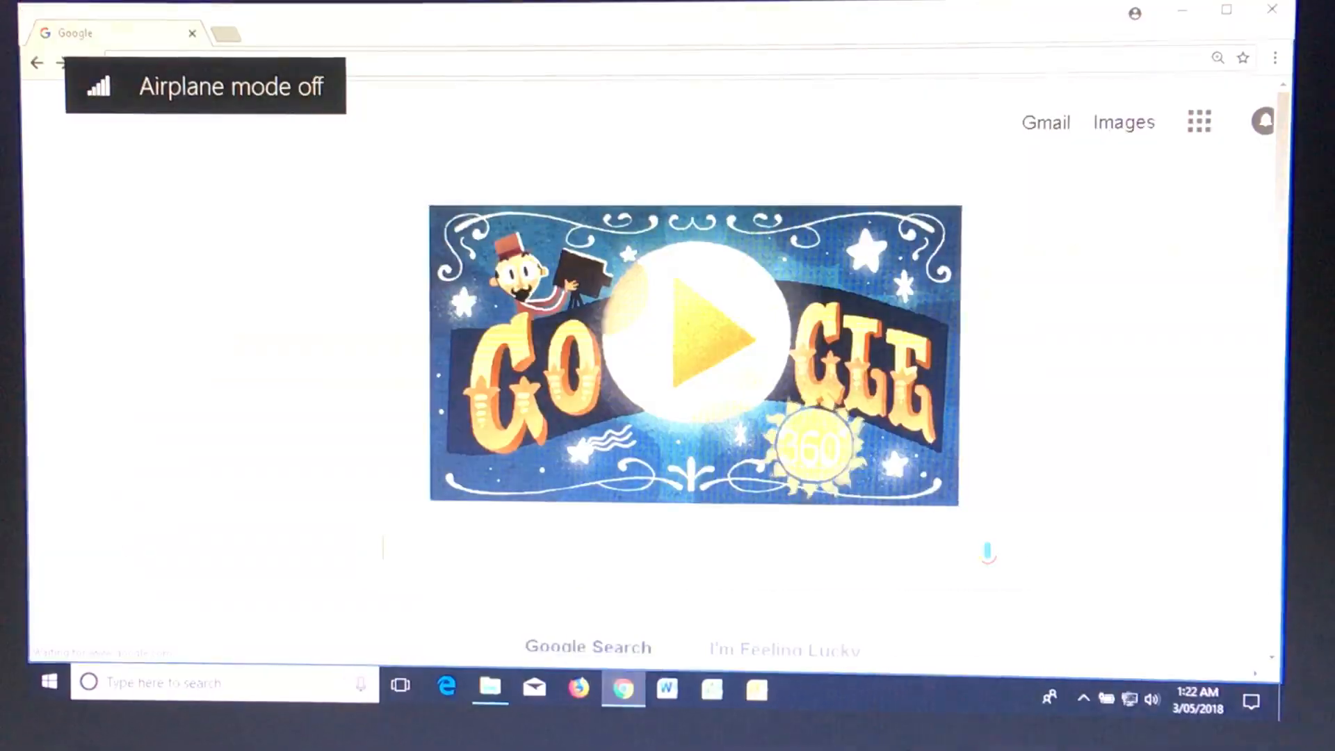
pyautogui.write('airplane mode blinking on and off')
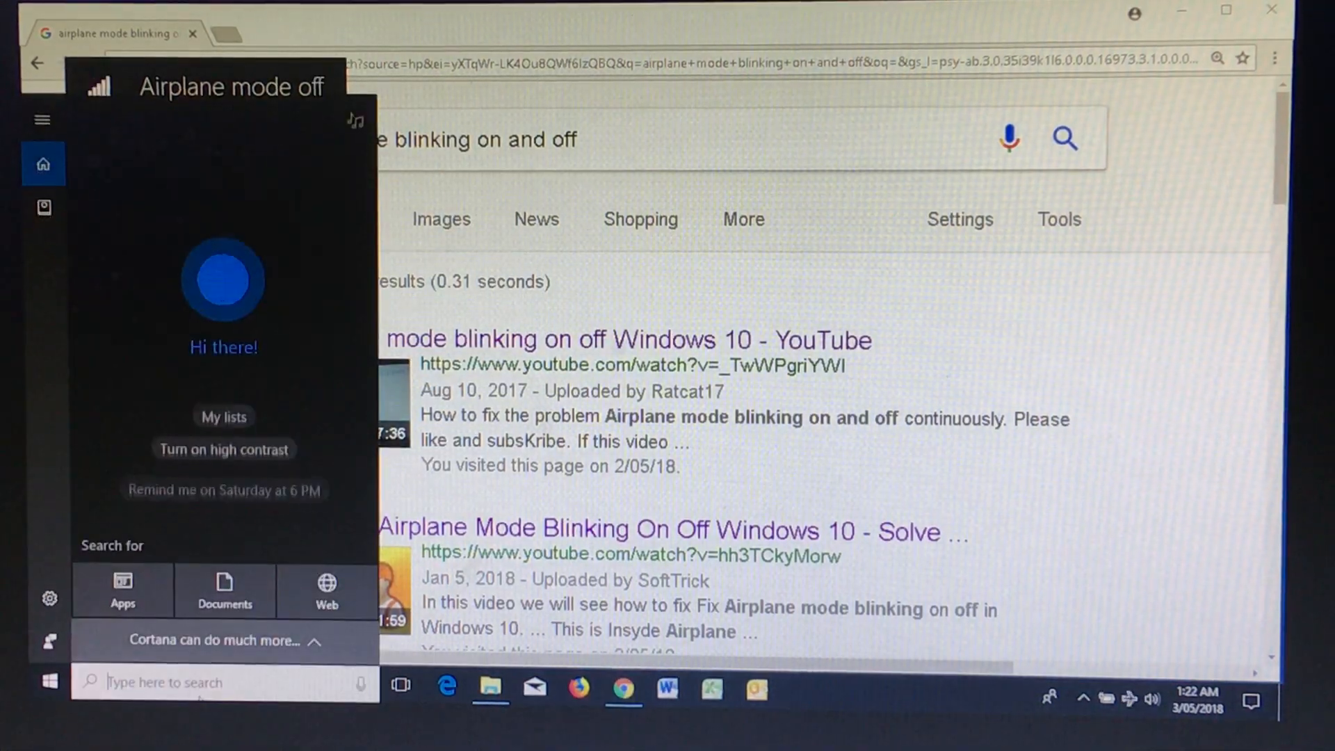
pyautogui.write('service')
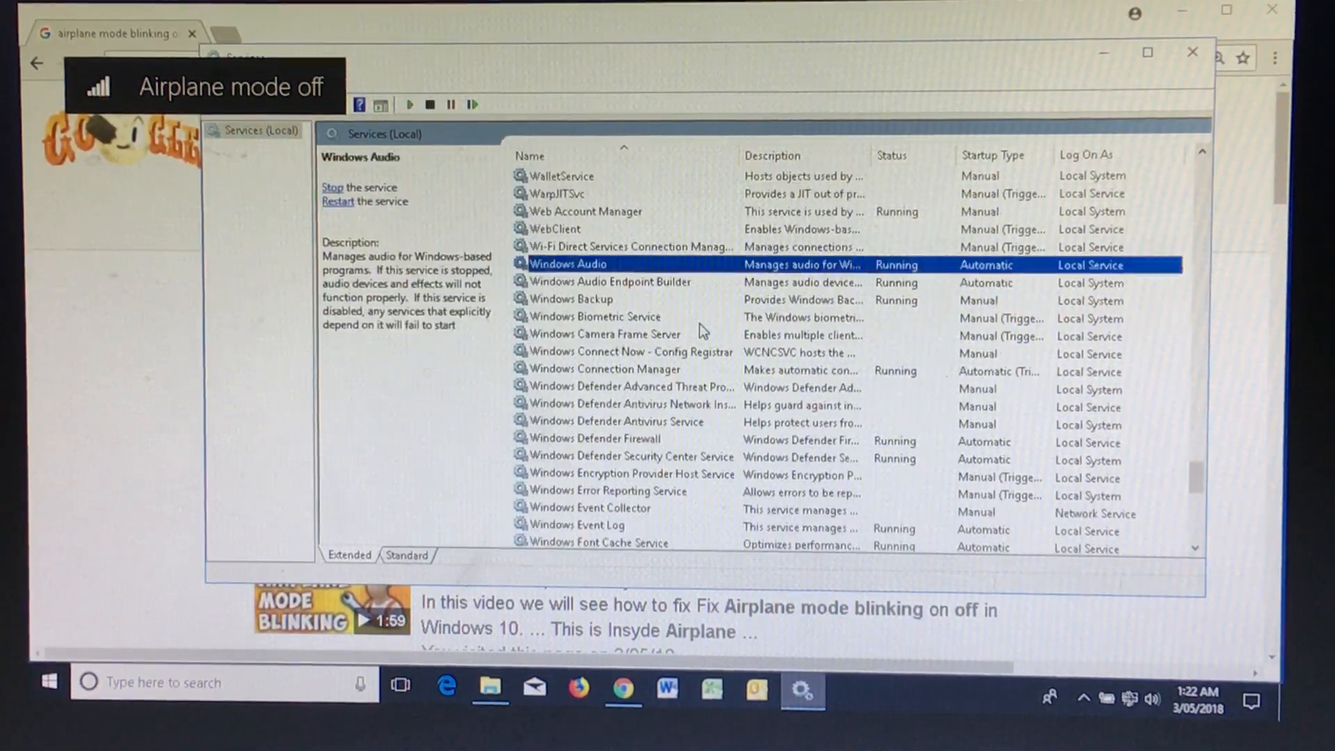
# Locate the Windows Update service in Services and bring up its properties, dismissing the console warning
pyautogui.scroll(-3)
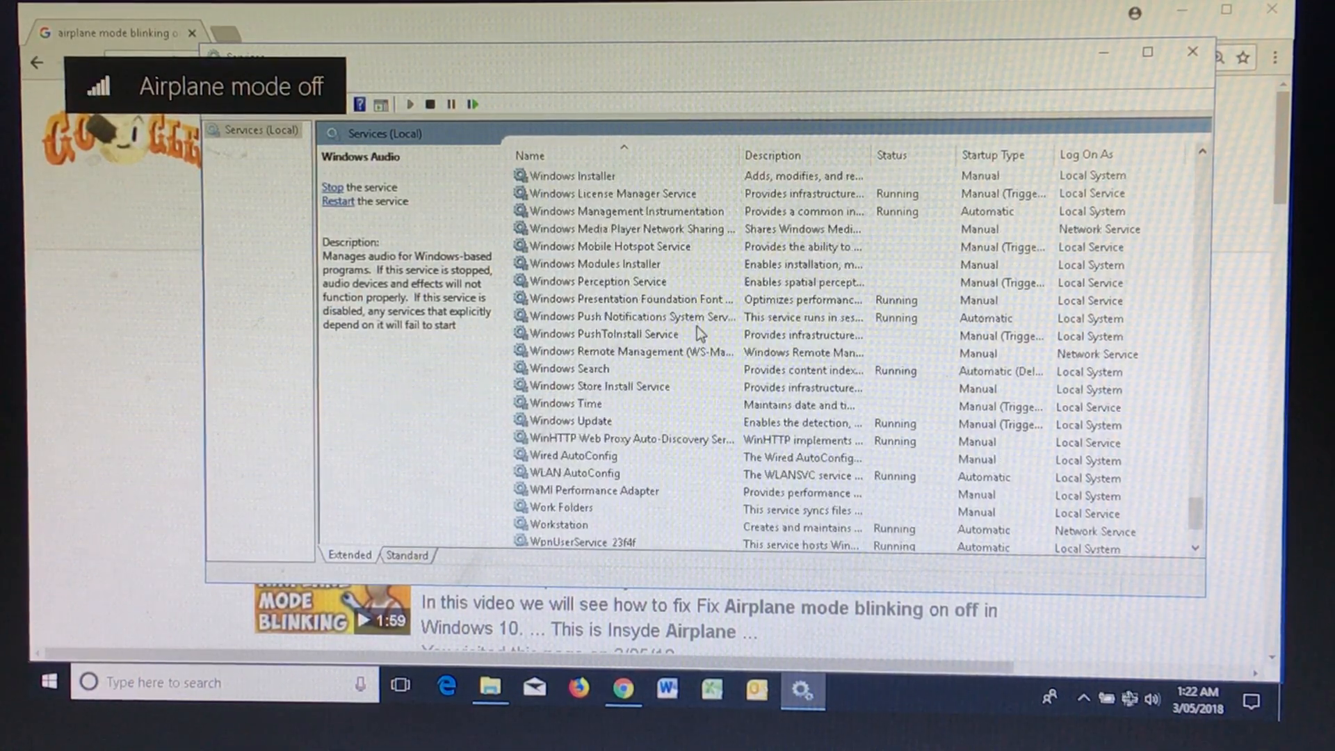
pyautogui.click(570, 420)
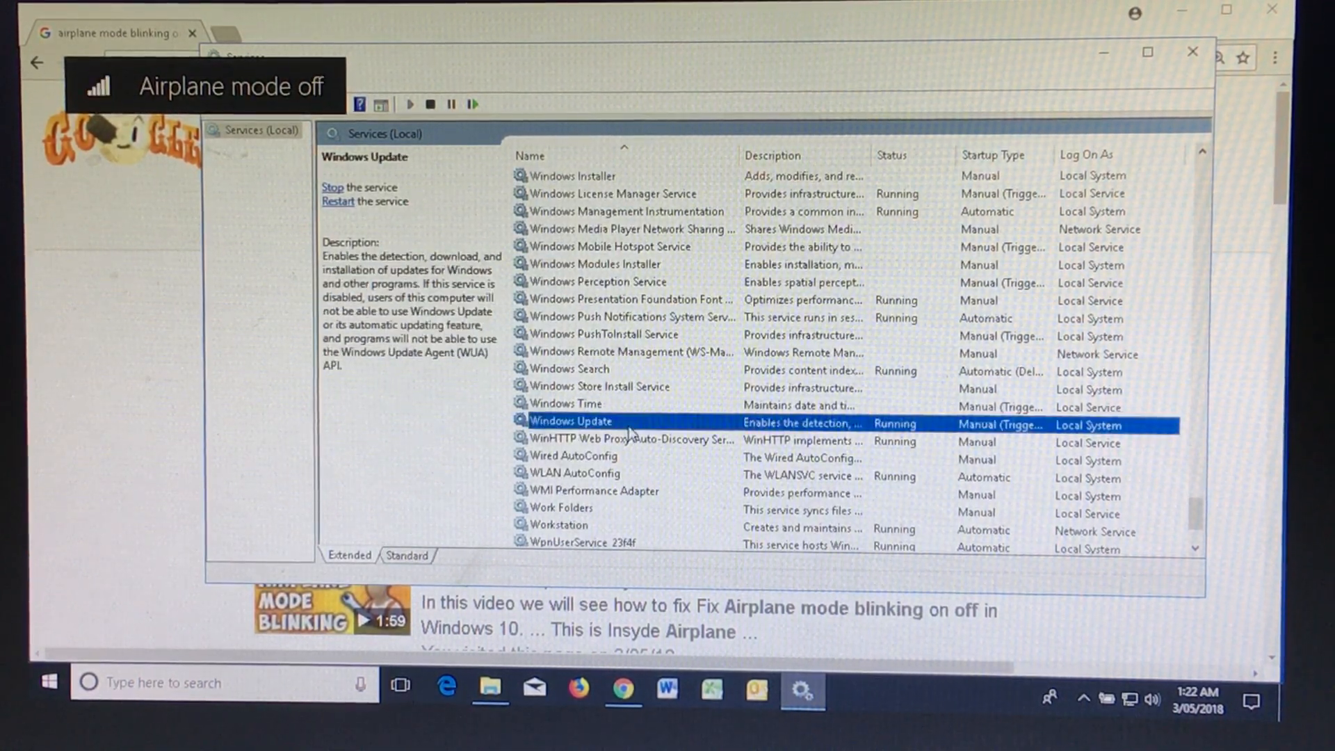
pyautogui.rightClick(570, 420)
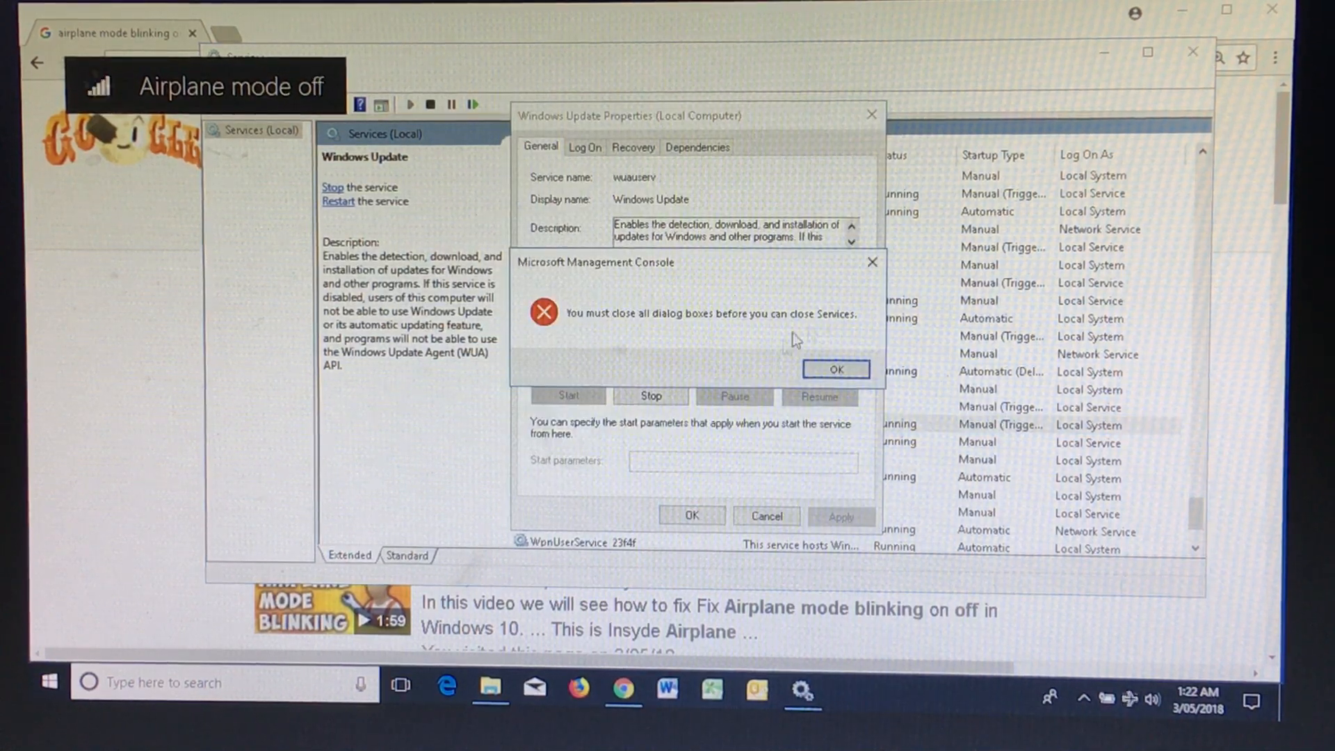
pyautogui.click(836, 370)
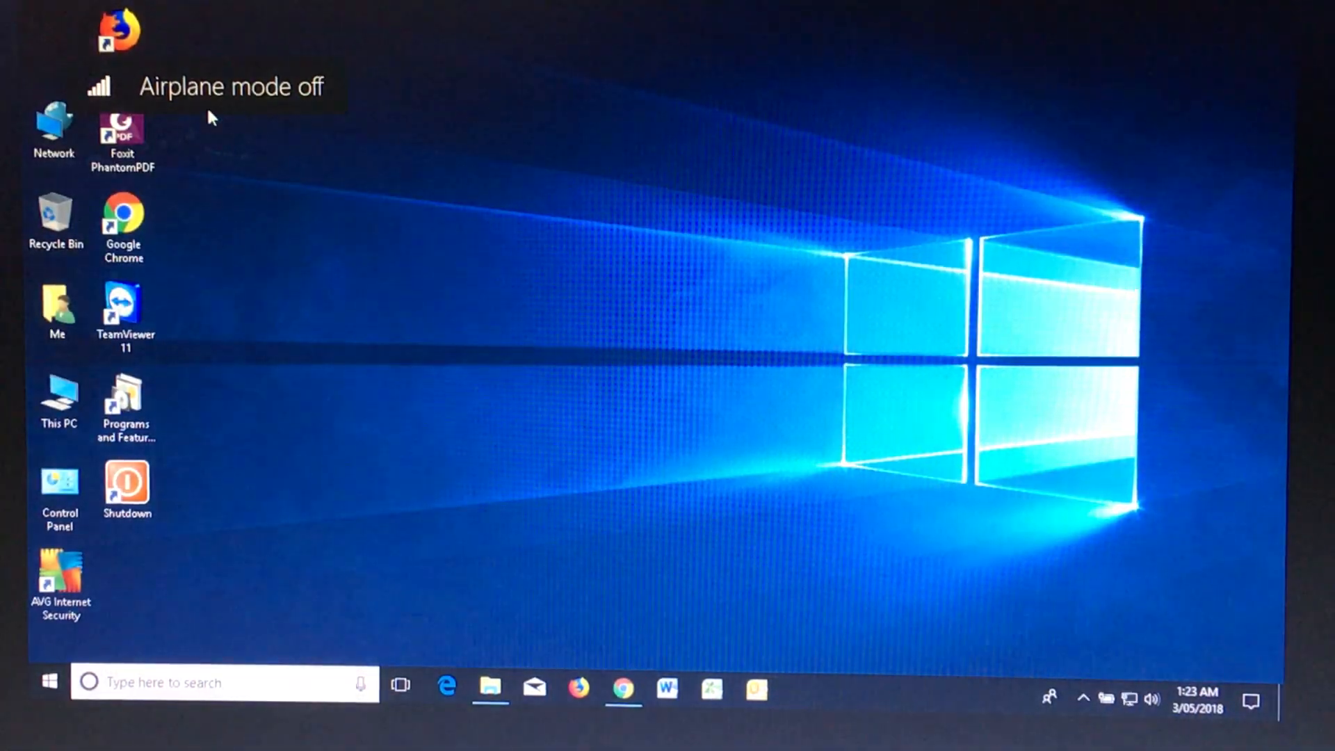
# Manage This PC from the desktop and go to Device Manager under System Tools
pyautogui.click(59, 401)
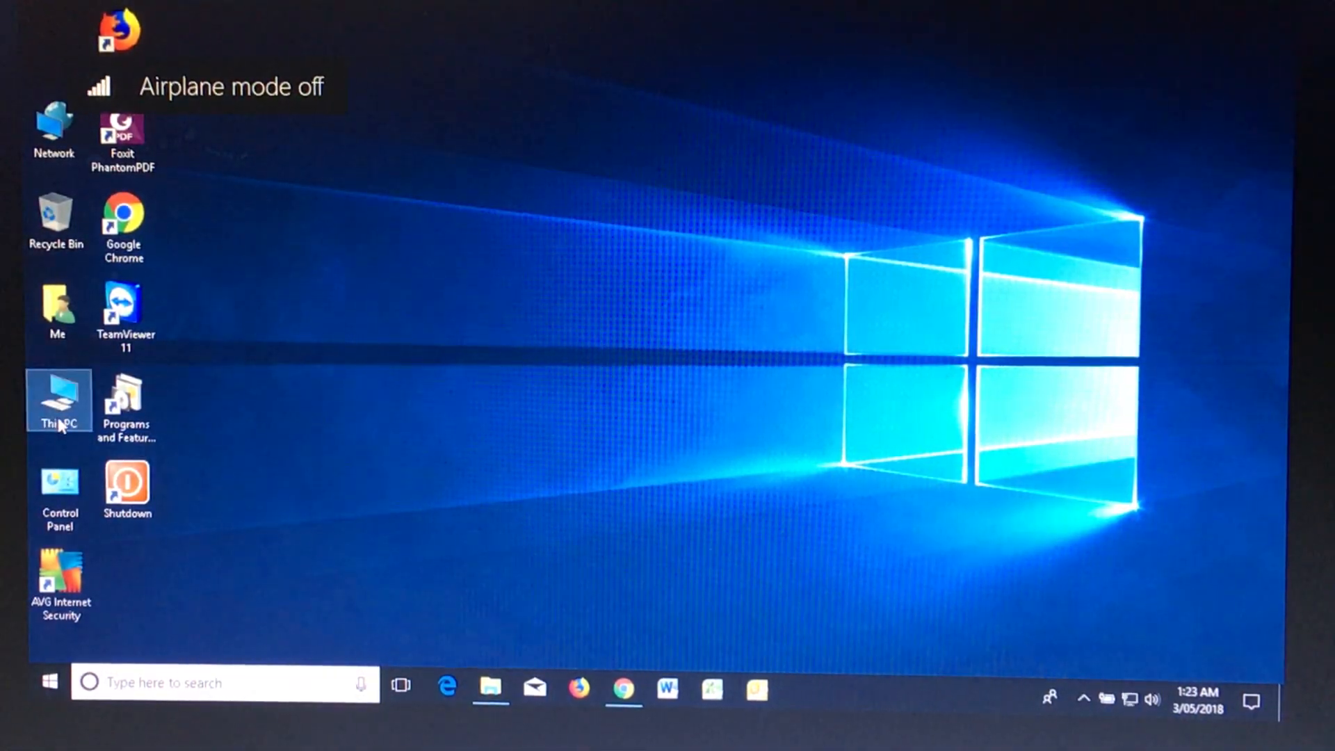
pyautogui.click(128, 487)
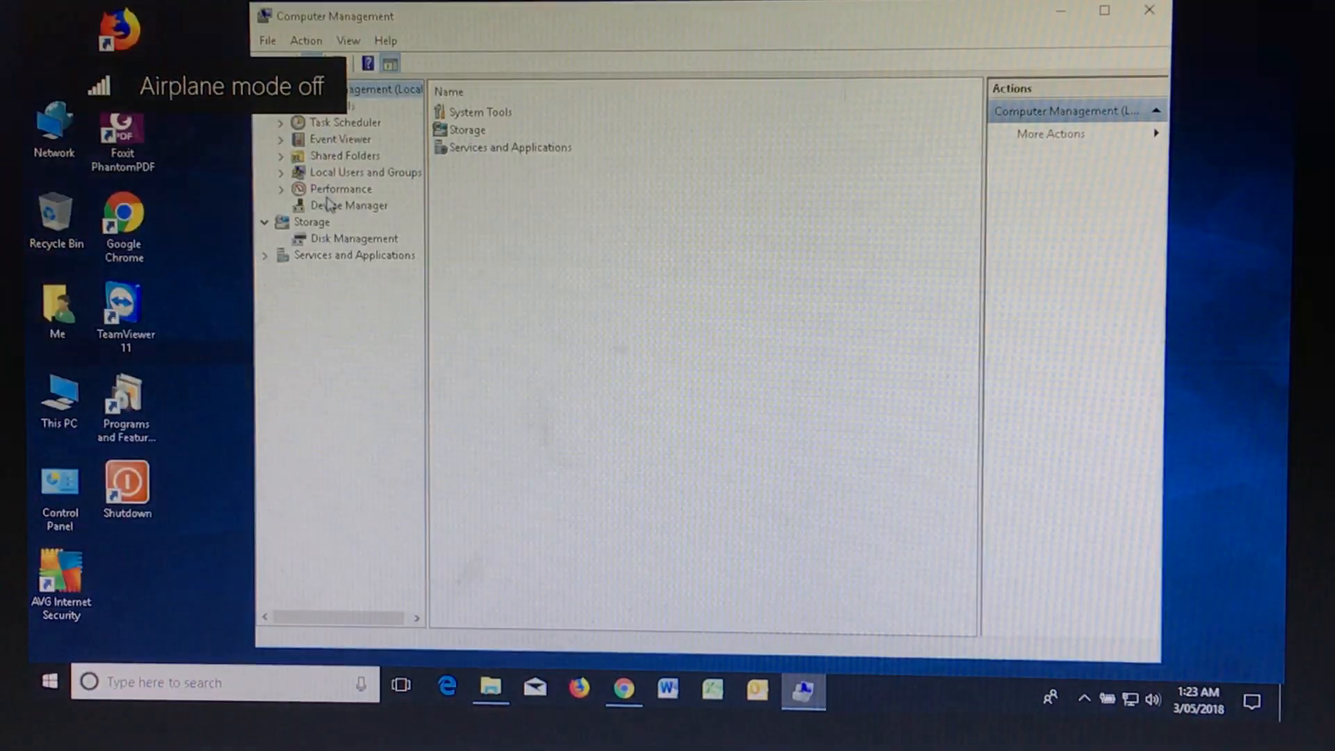
pyautogui.click(347, 206)
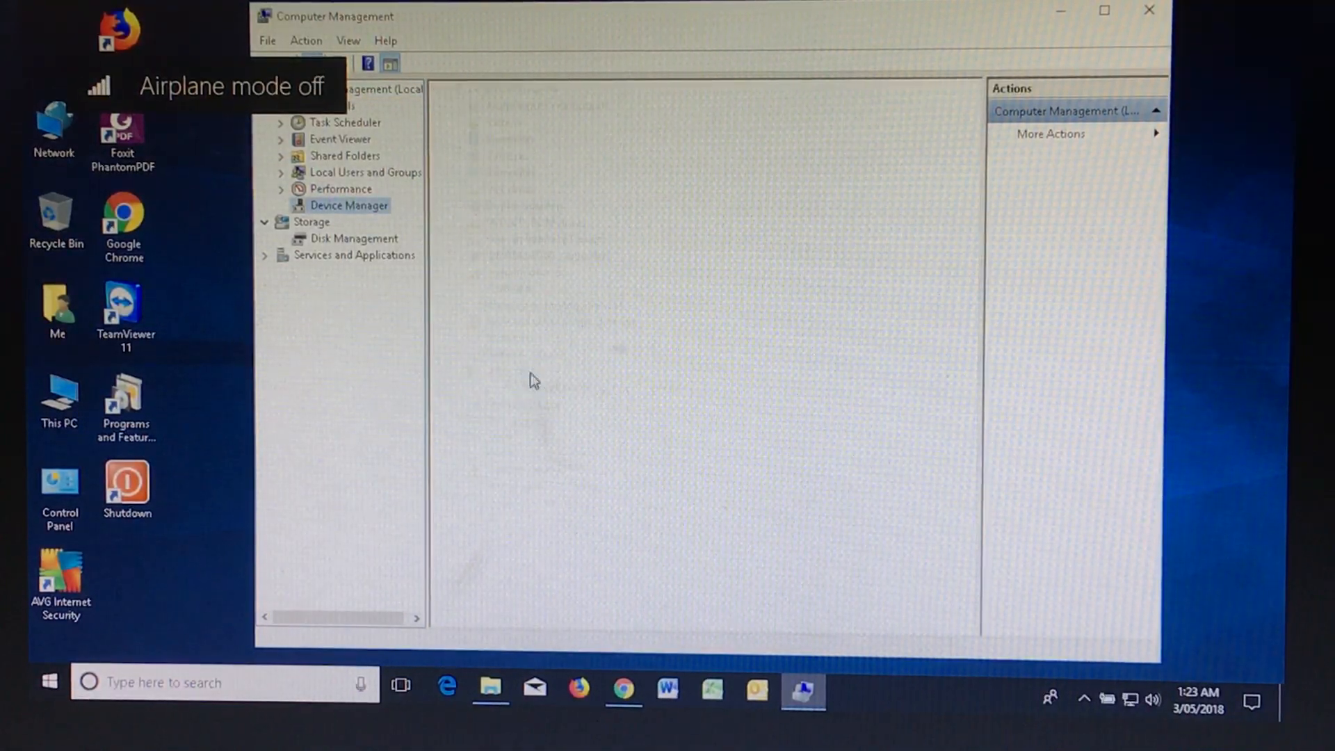
pyautogui.click(349, 206)
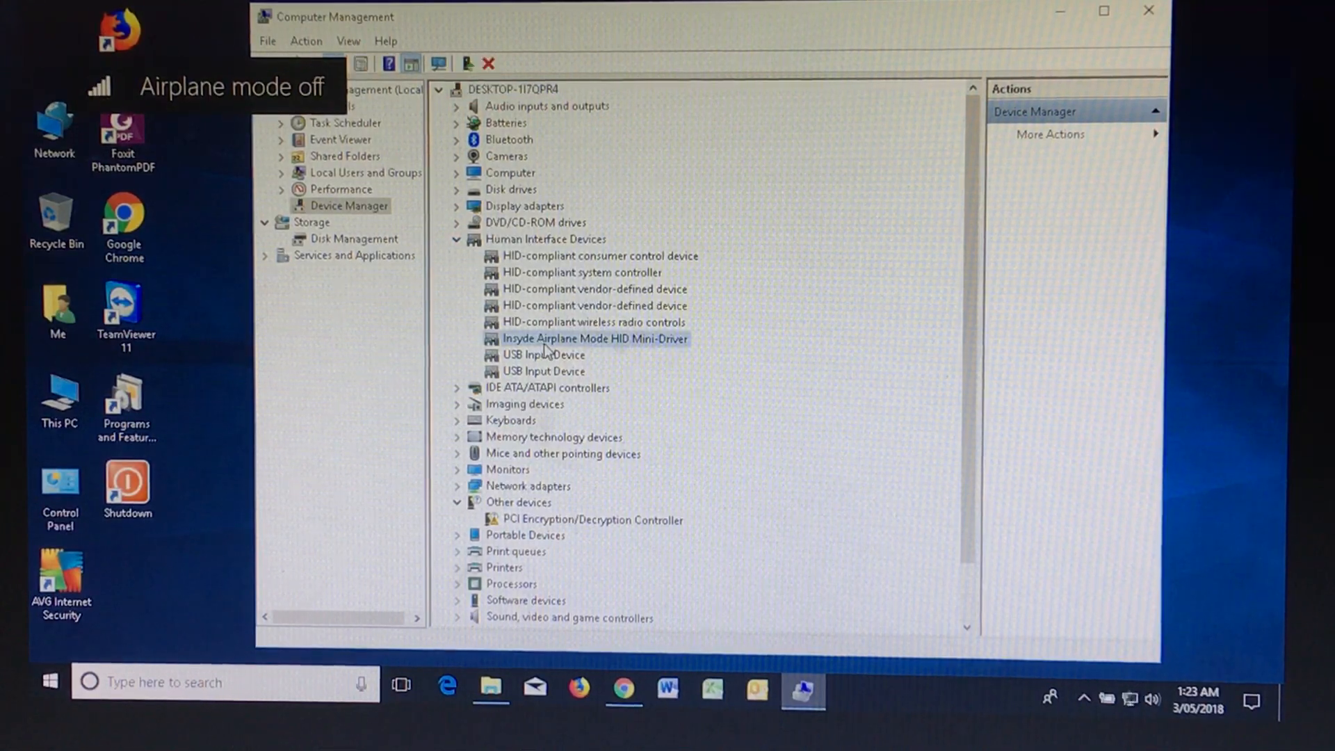
# Remove the Insyde Airplane Mode HID Mini-Driver from Human Interface Devices via Uninstall device
pyautogui.rightClick(593, 338)
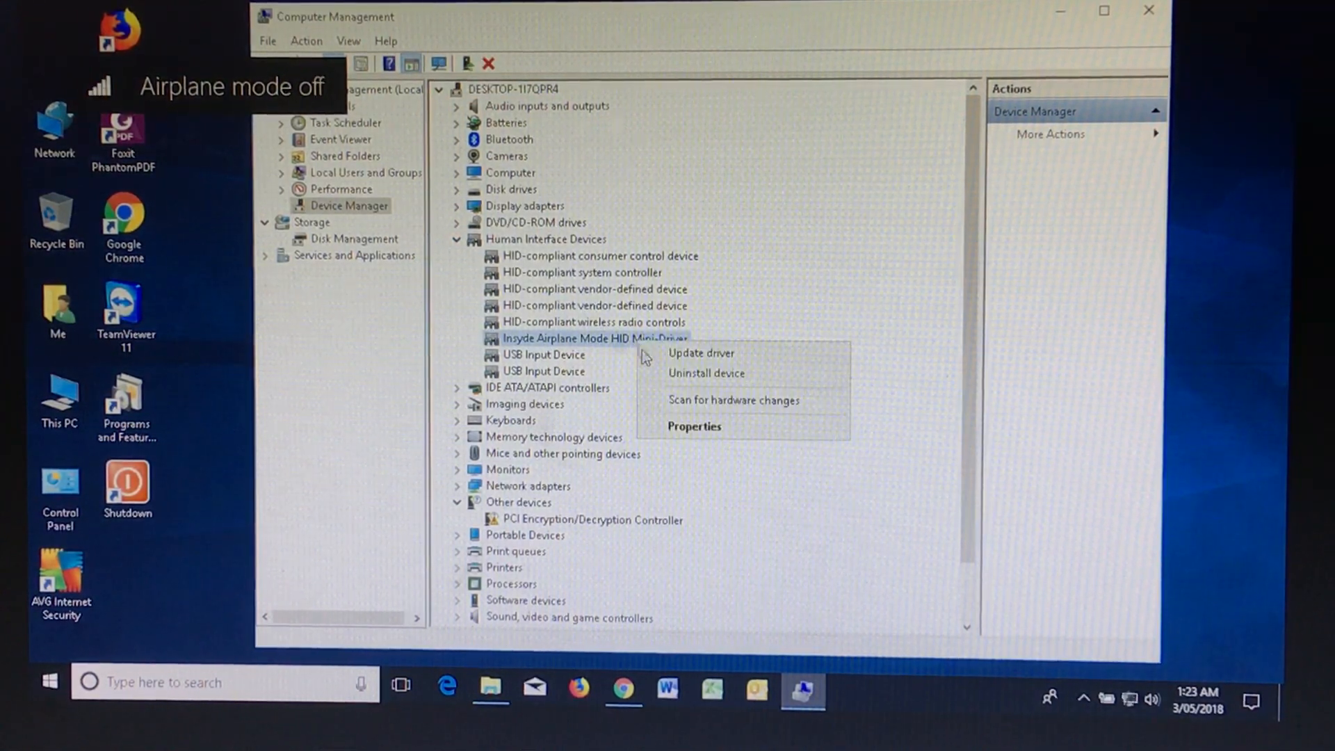
pyautogui.click(706, 373)
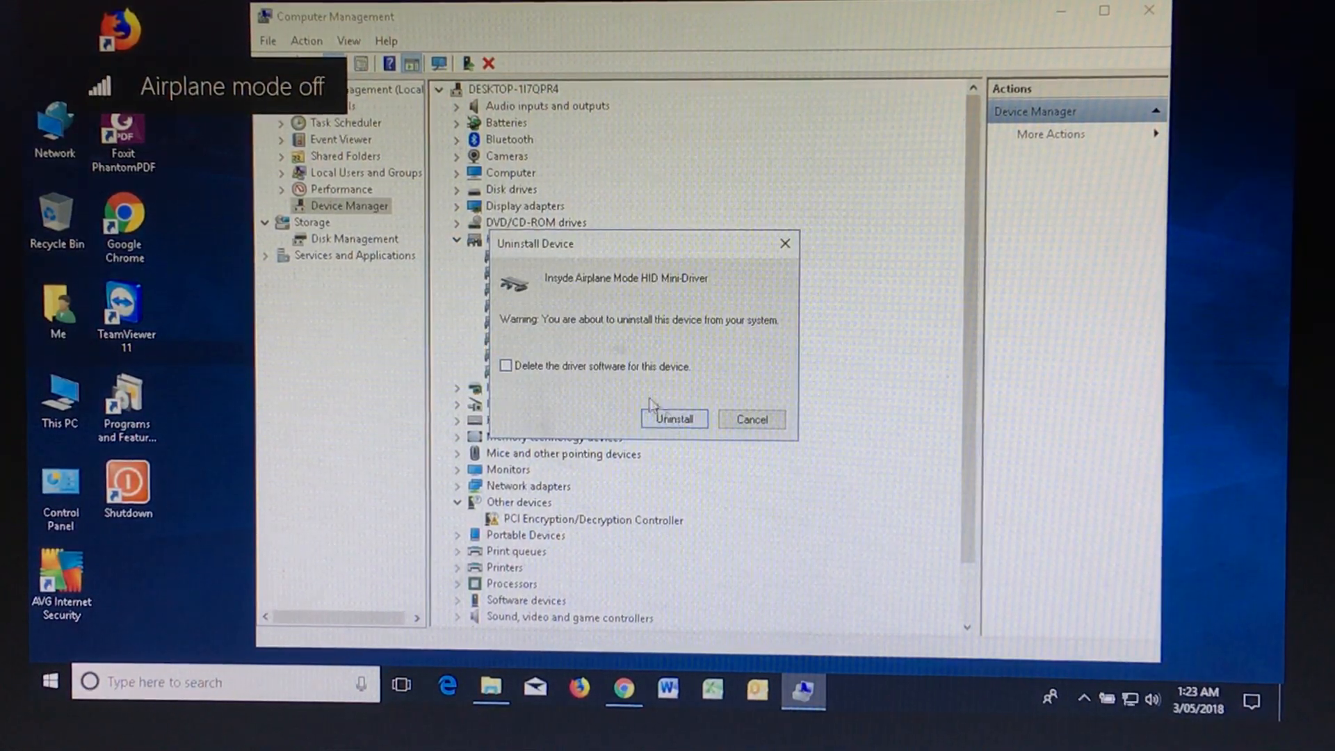
pyautogui.click(675, 420)
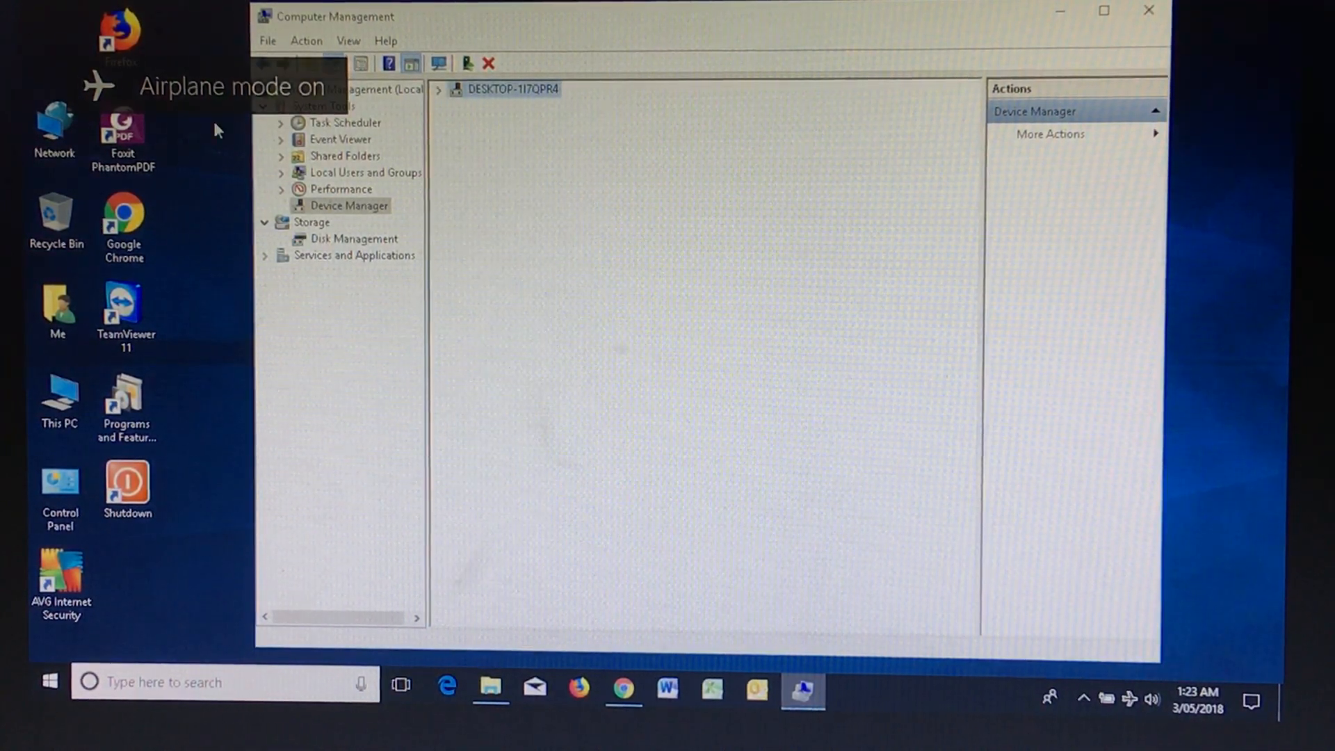
pyautogui.click(349, 206)
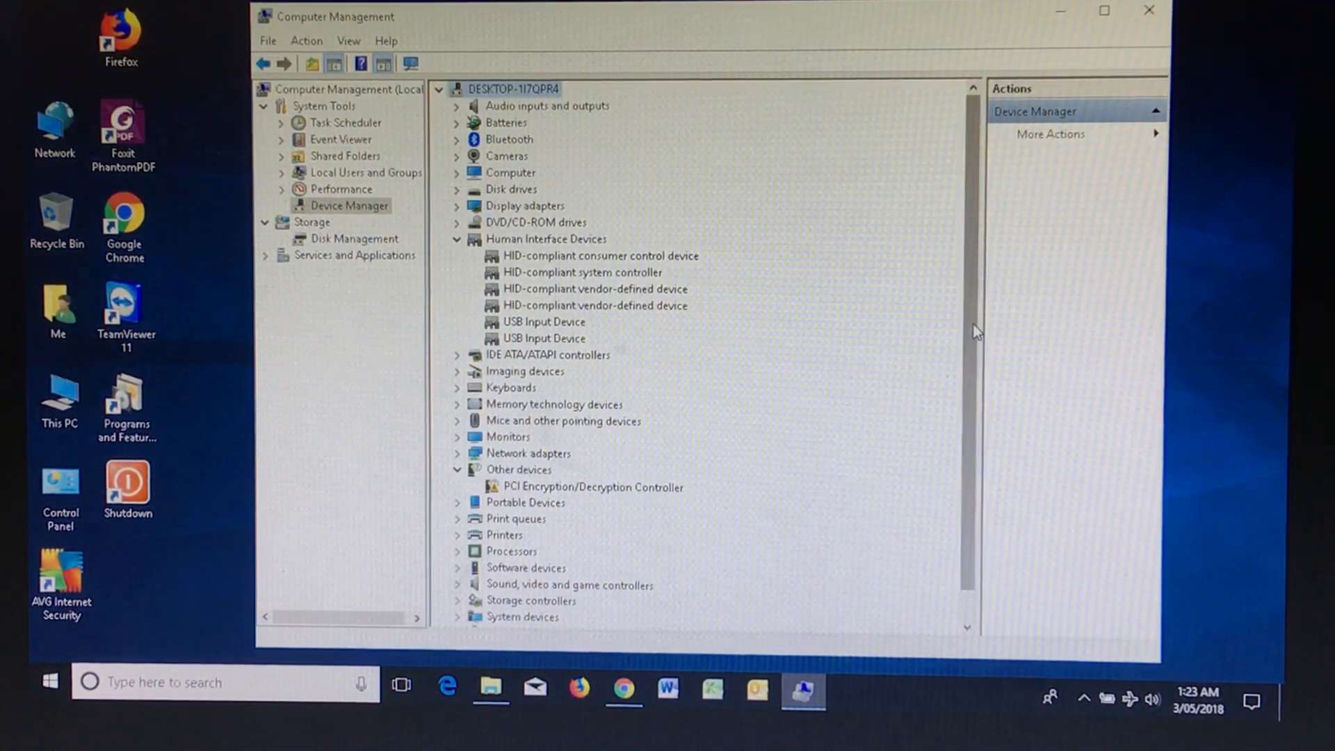
pyautogui.moveTo(982, 278)
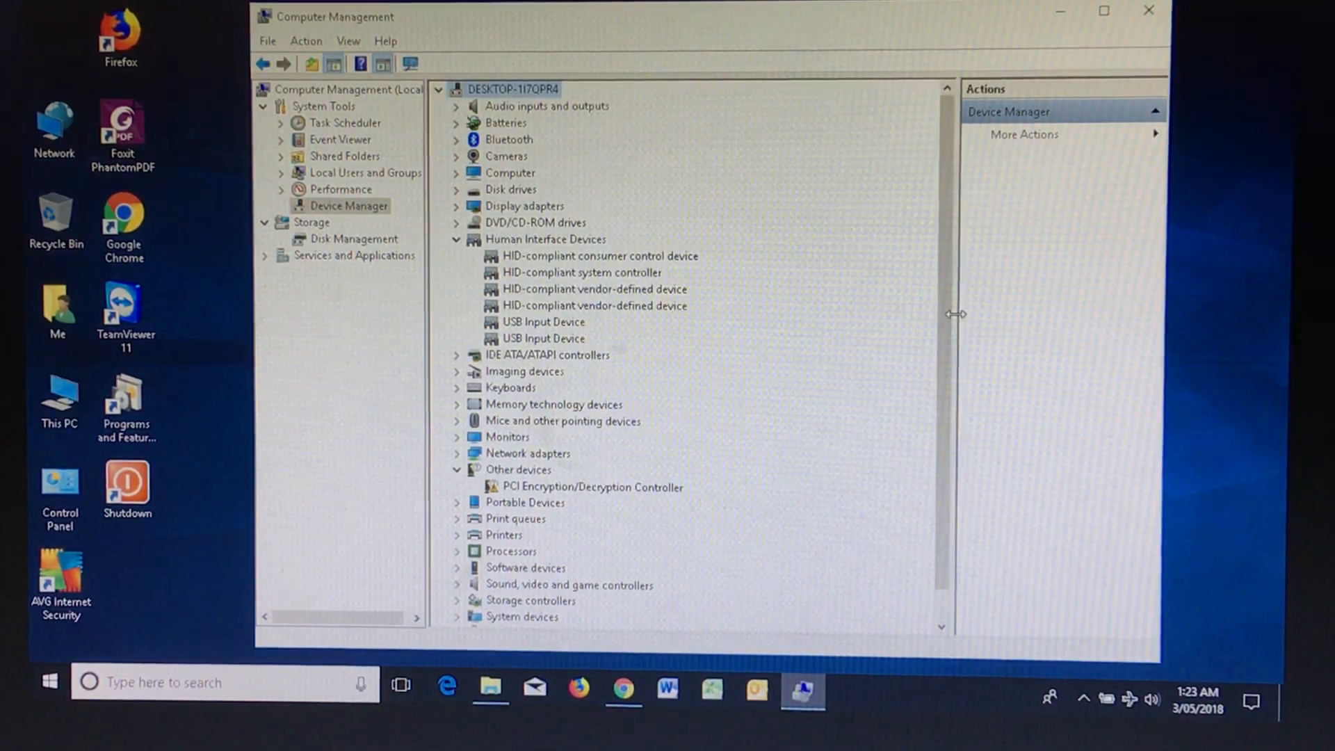
pyautogui.rightClick(596, 305)
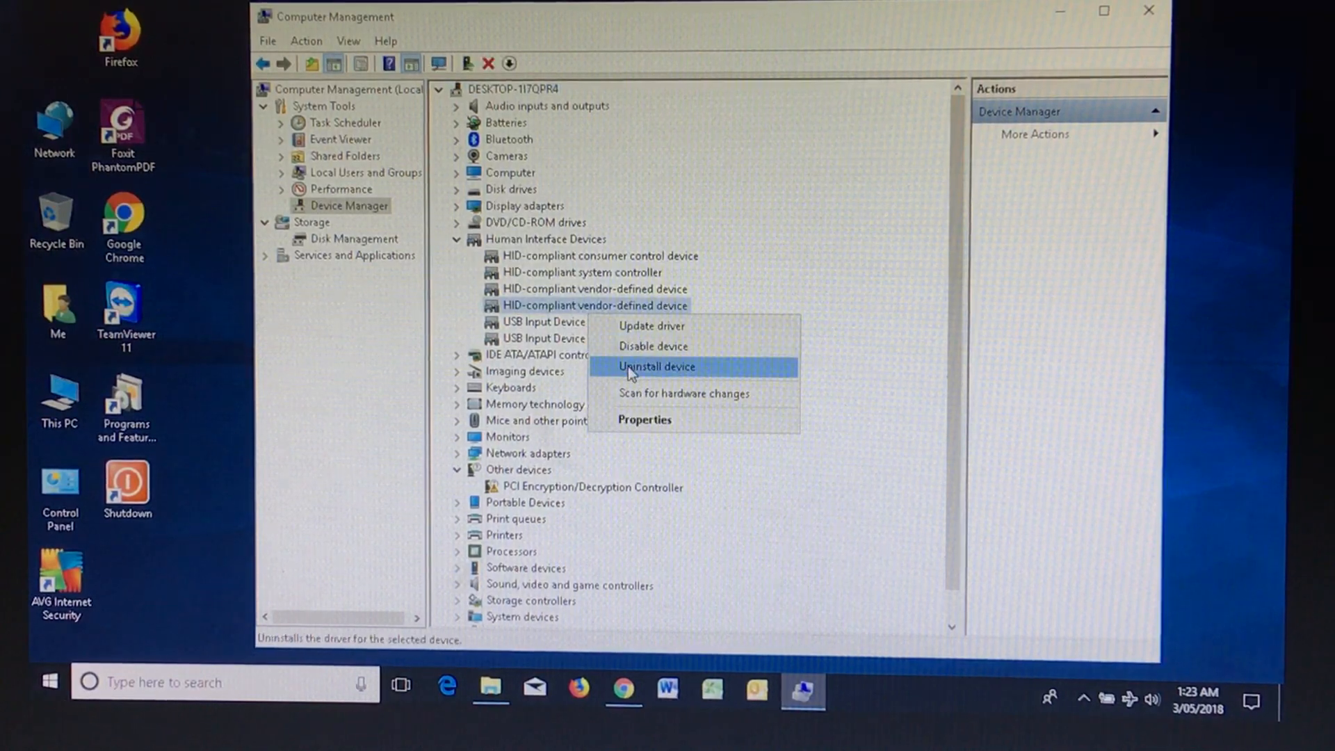
pyautogui.moveTo(654, 367)
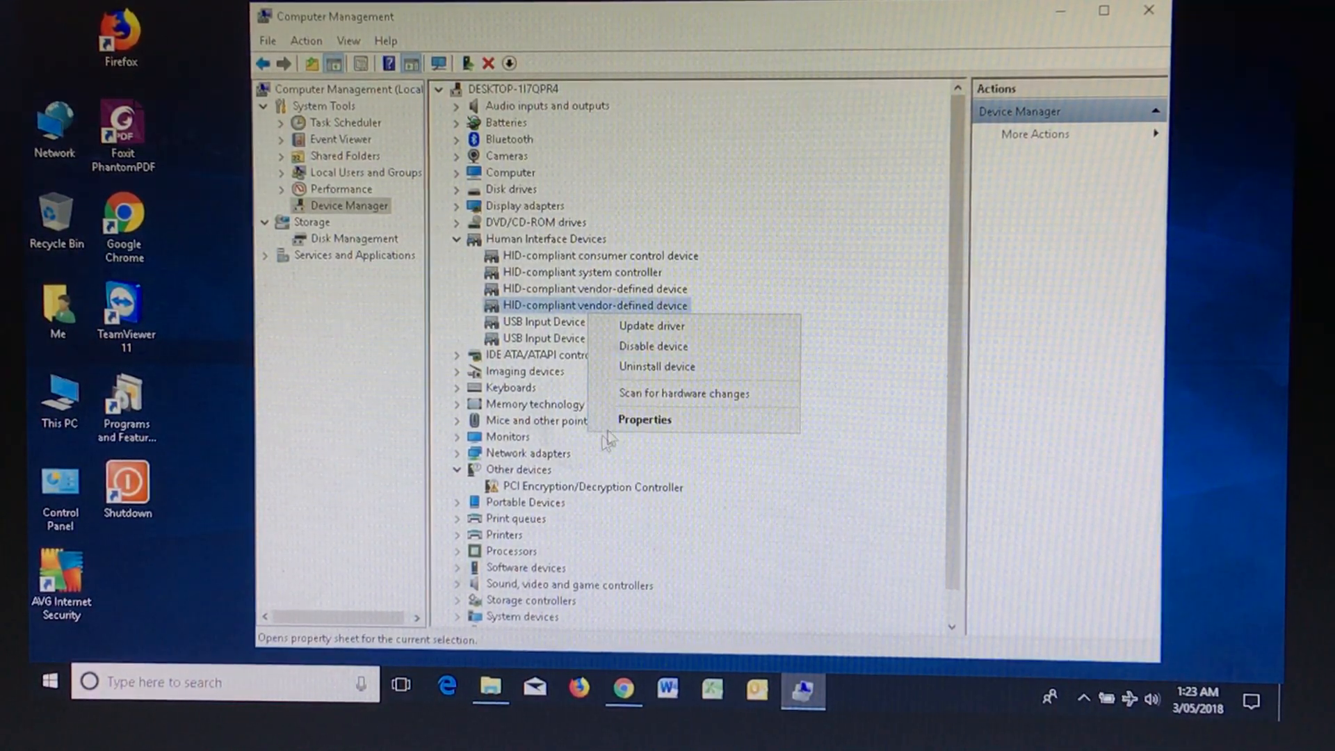
pyautogui.click(684, 392)
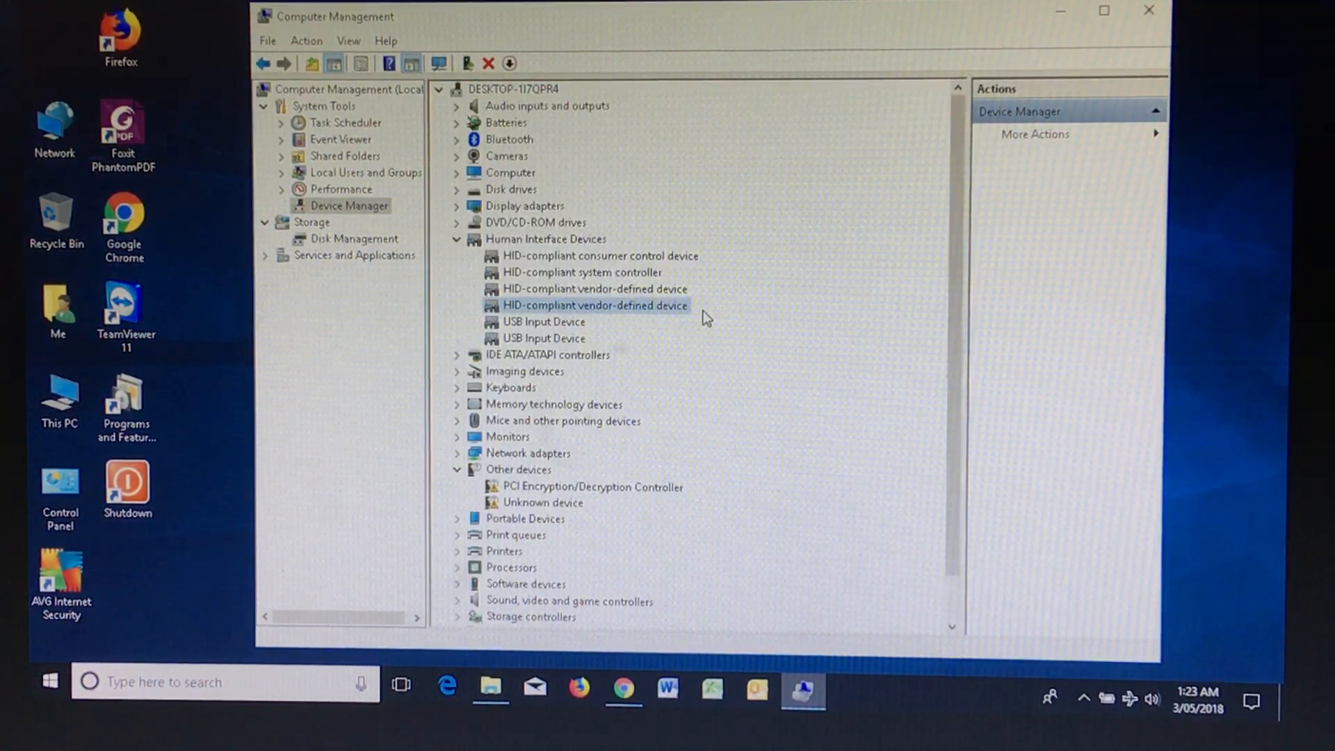
pyautogui.moveTo(710, 545)
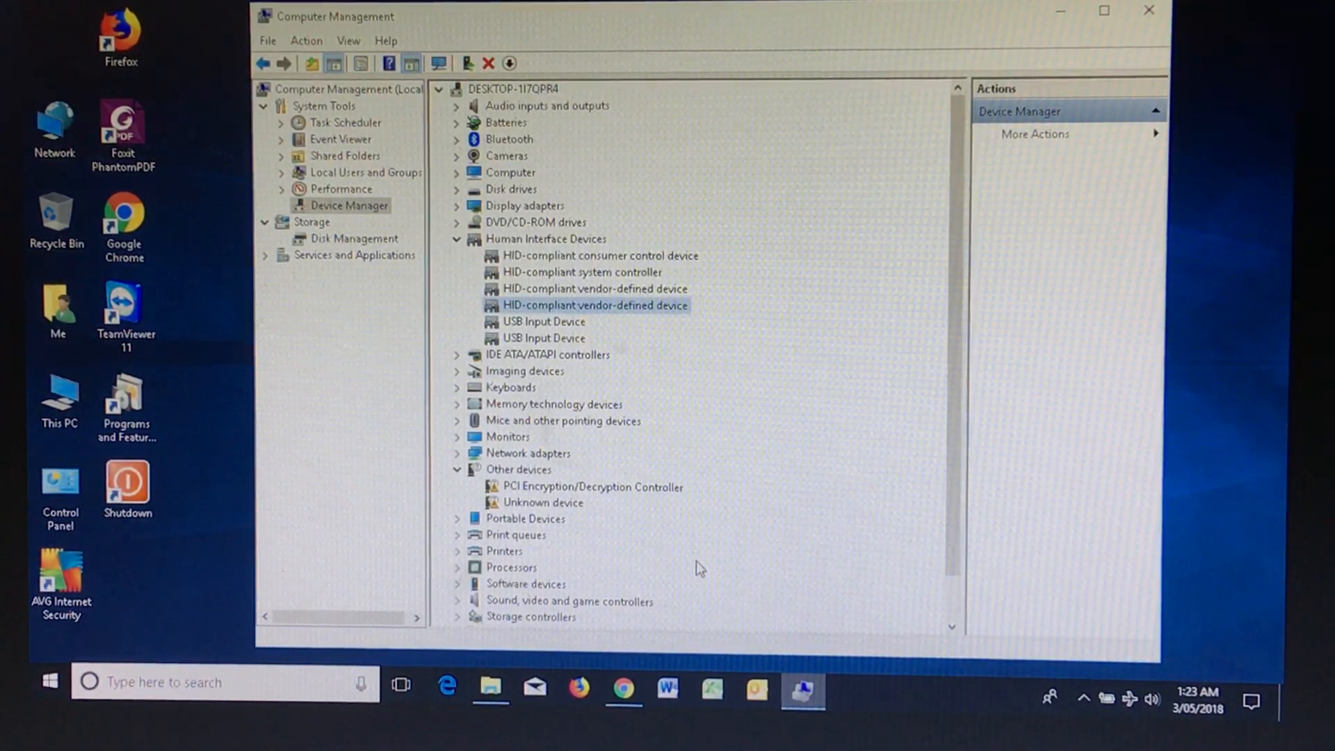
pyautogui.click(543, 504)
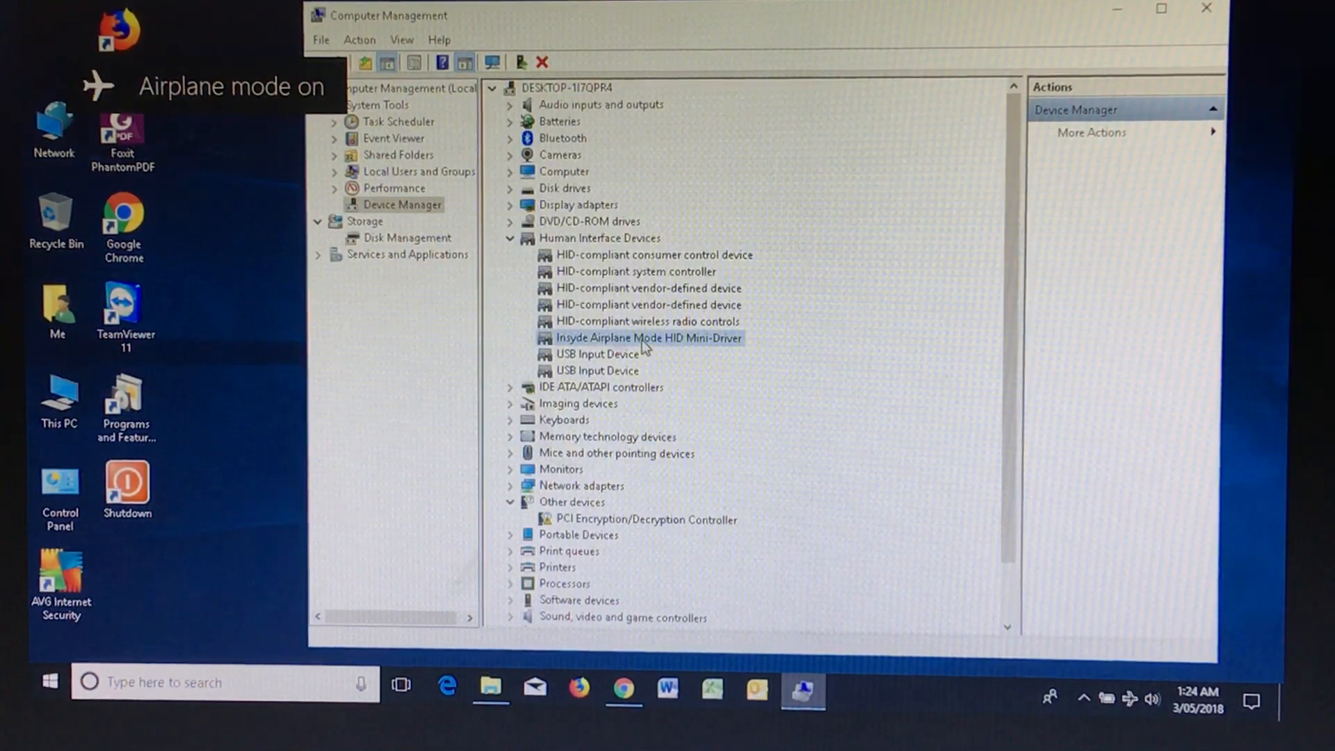
# Bring up the Insyde Airplane Mode HID Mini-Driver's Properties from its context menu
pyautogui.rightClick(645, 338)
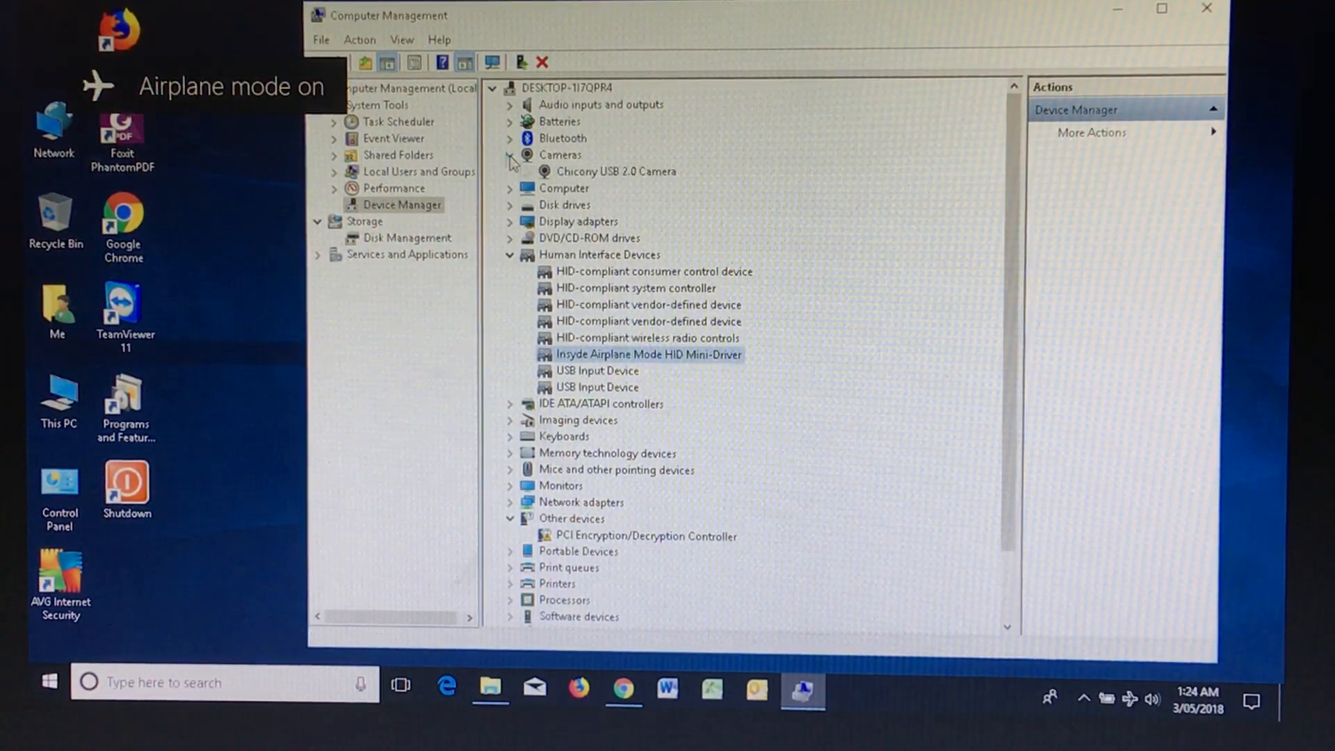
pyautogui.rightClick(617, 171)
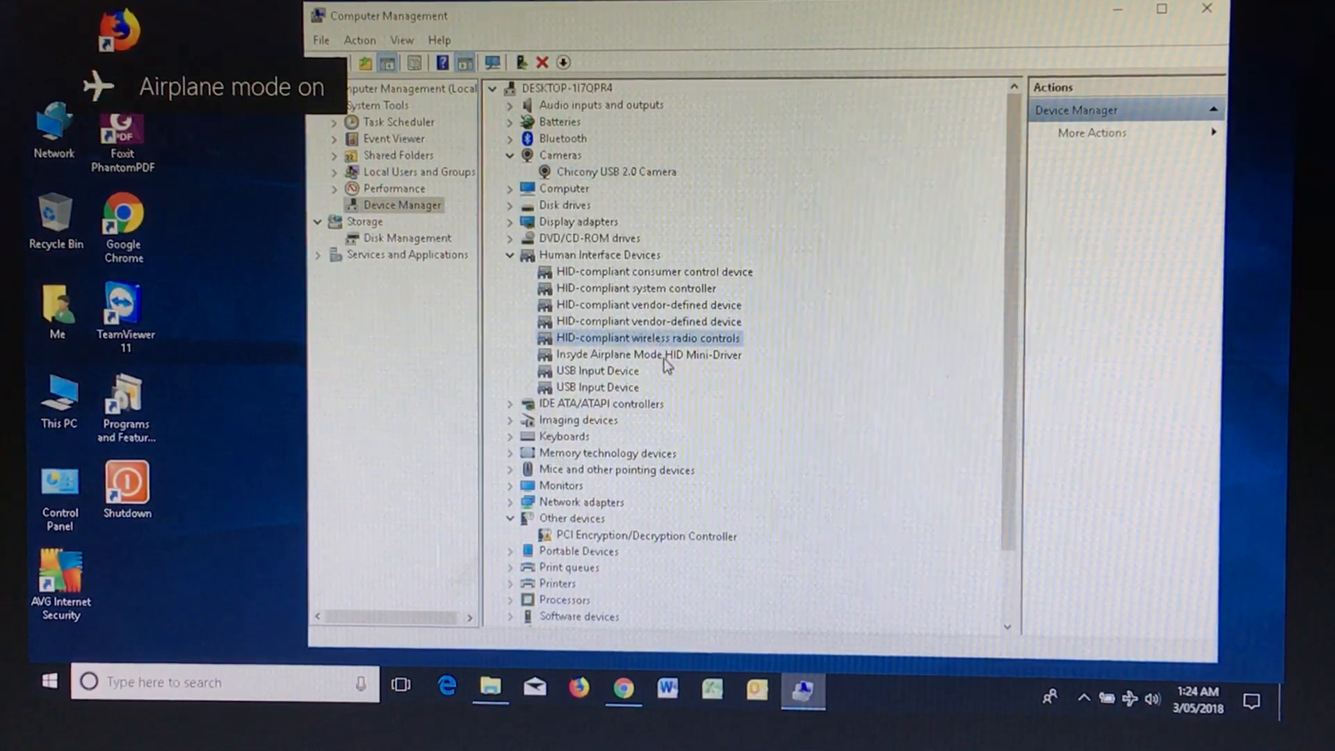
pyautogui.rightClick(649, 355)
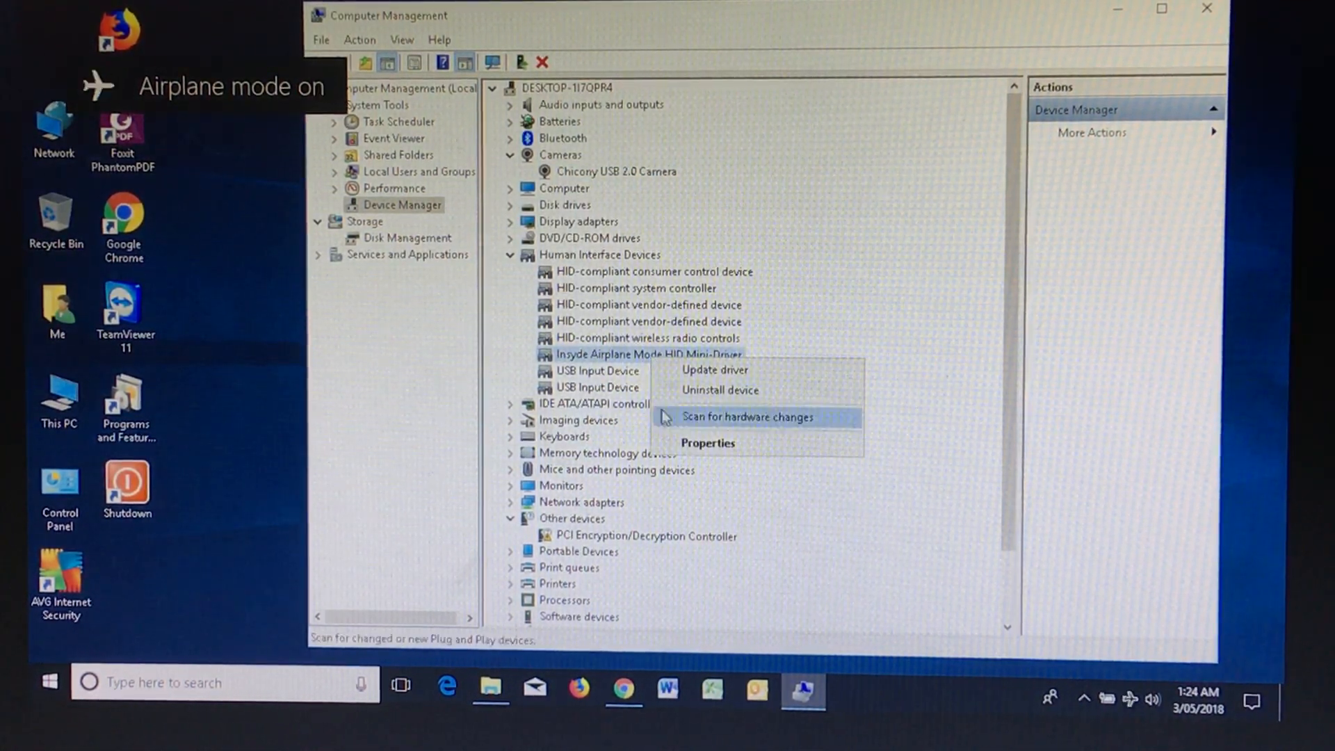
pyautogui.click(707, 444)
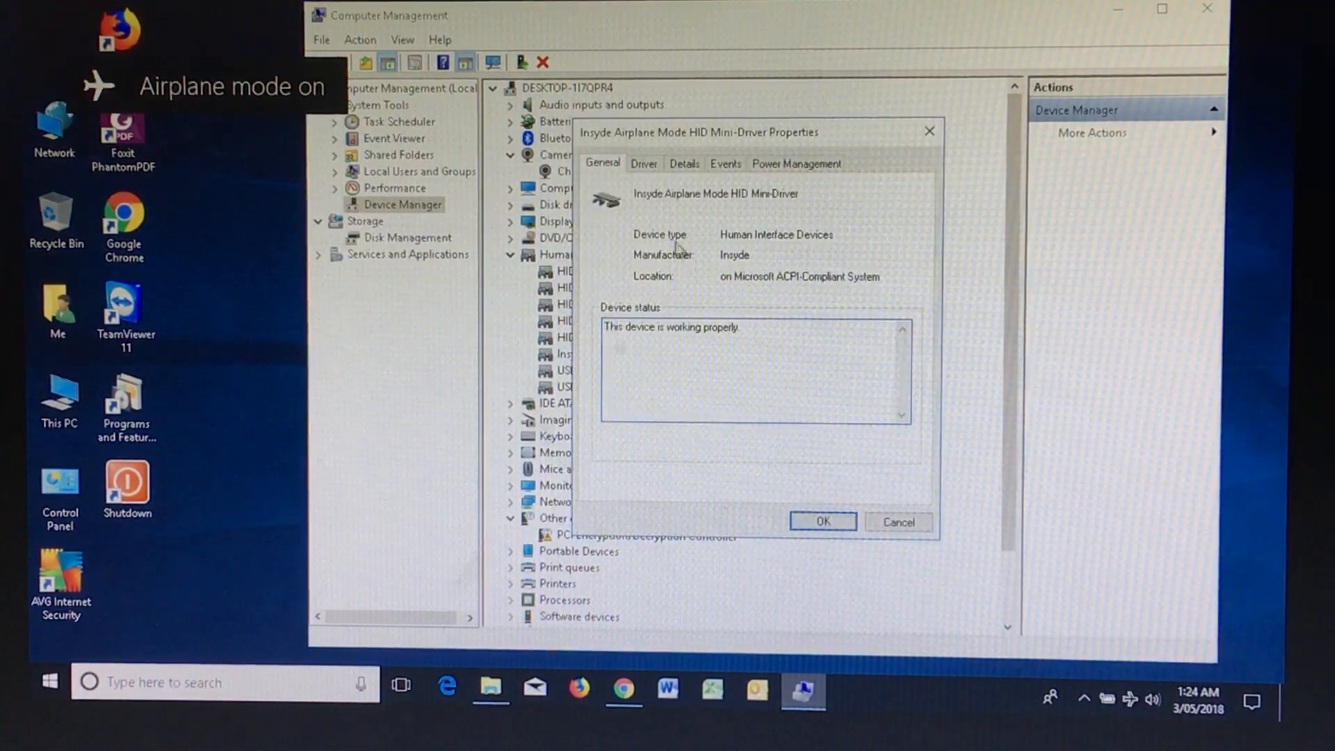
pyautogui.moveTo(595, 392)
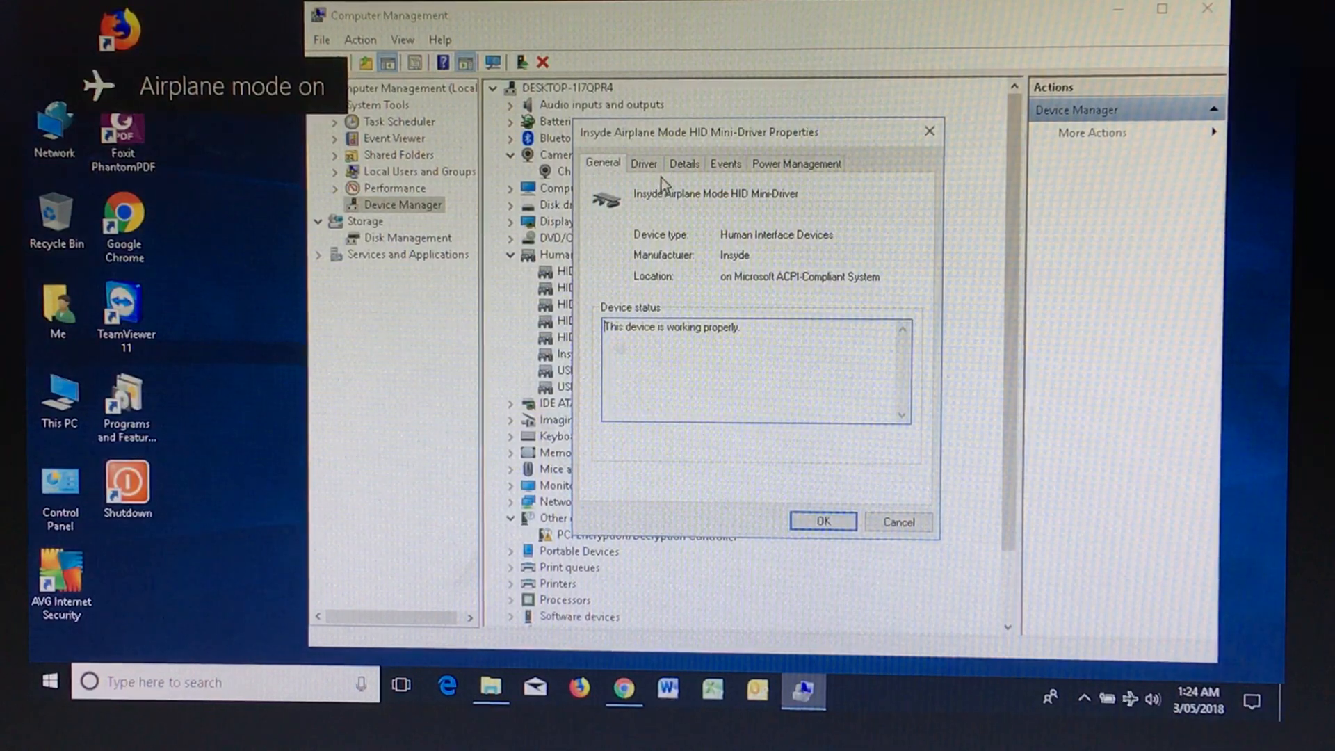
# View the Driver Details file list and inspect mshidkmdf.sys among the installed files
pyautogui.click(644, 164)
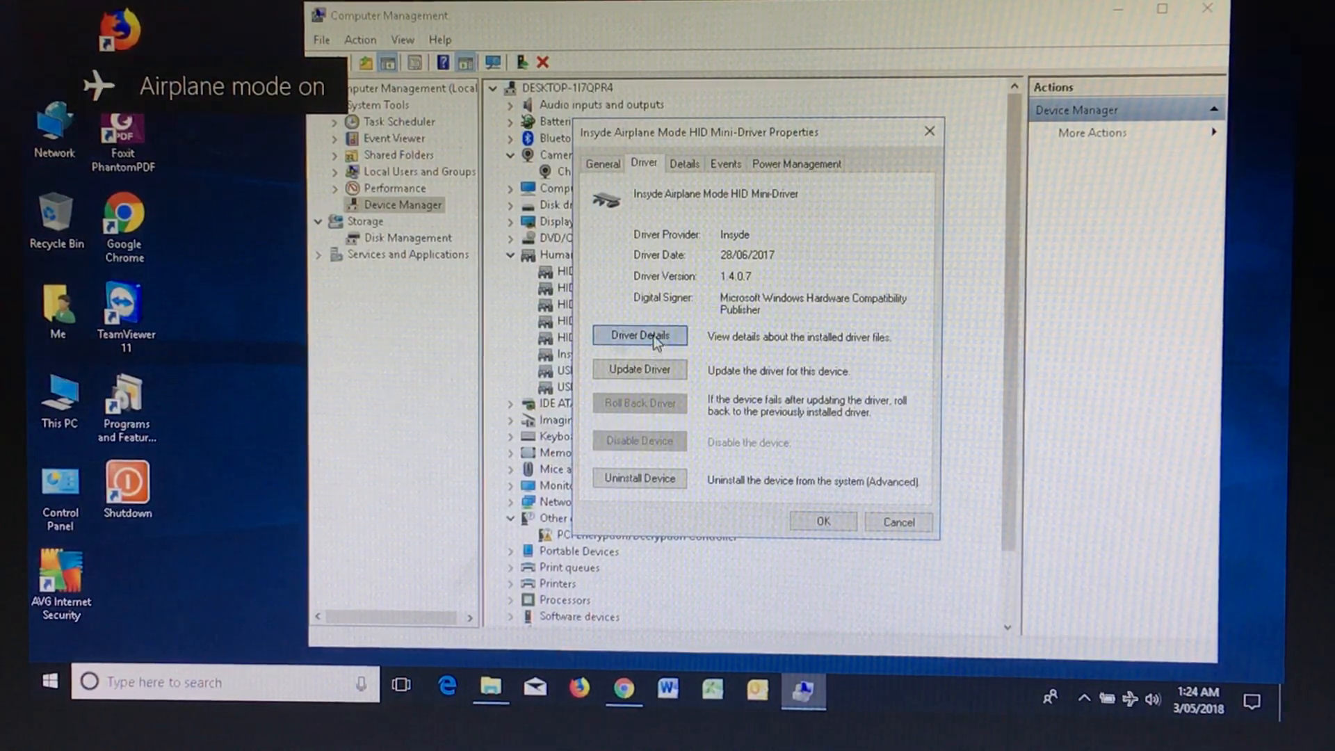
pyautogui.click(640, 335)
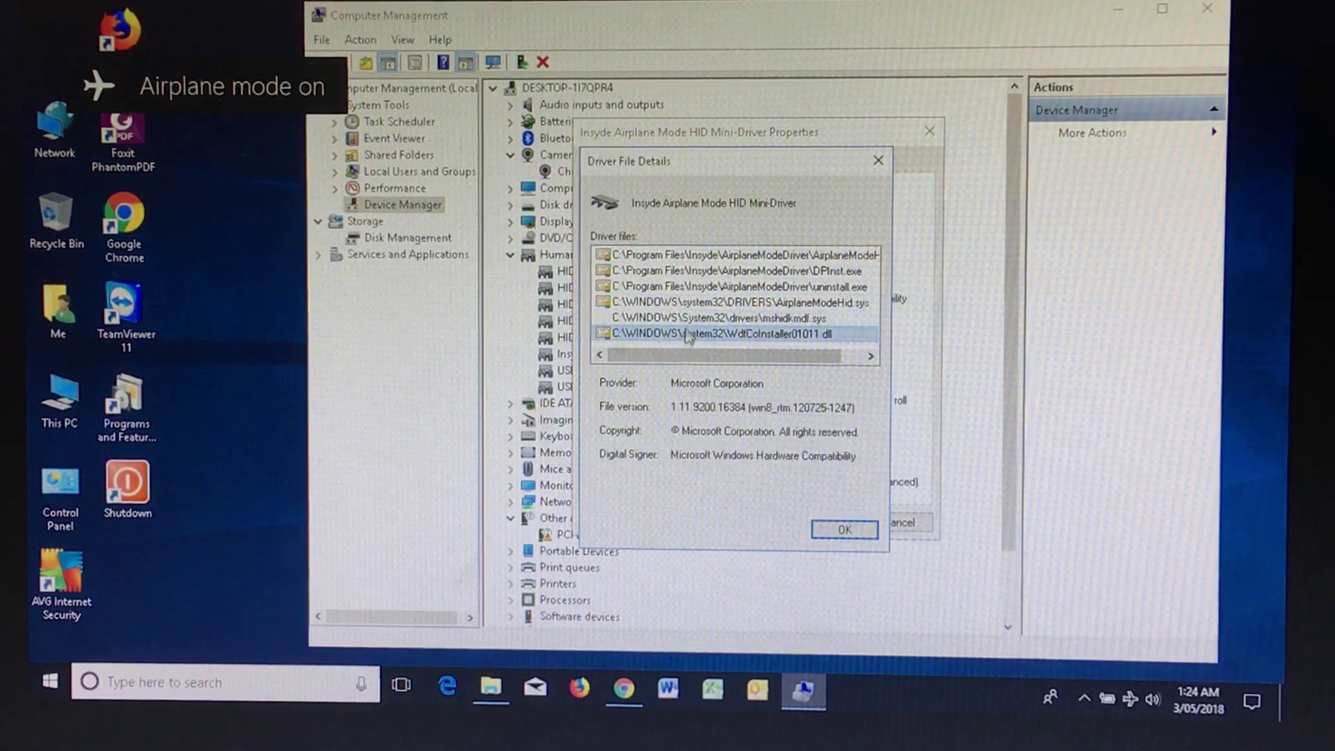
pyautogui.click(732, 317)
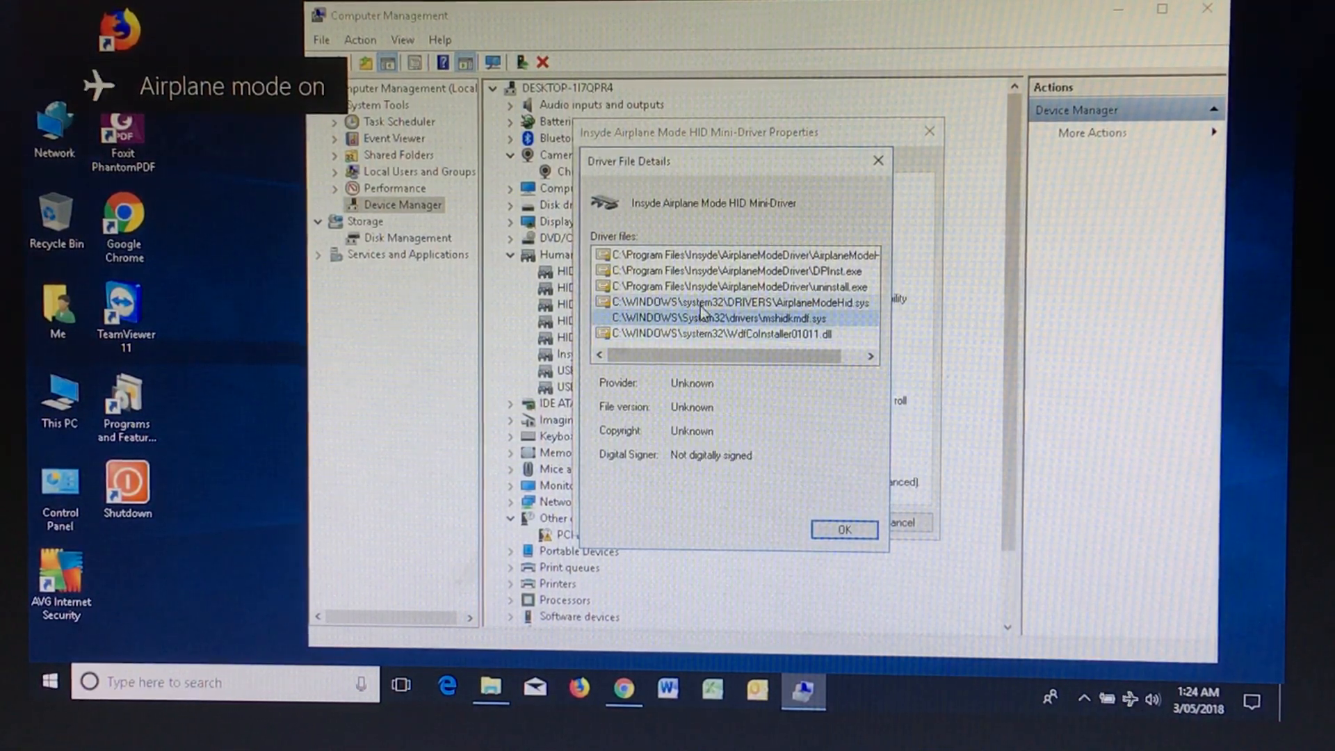
pyautogui.click(724, 334)
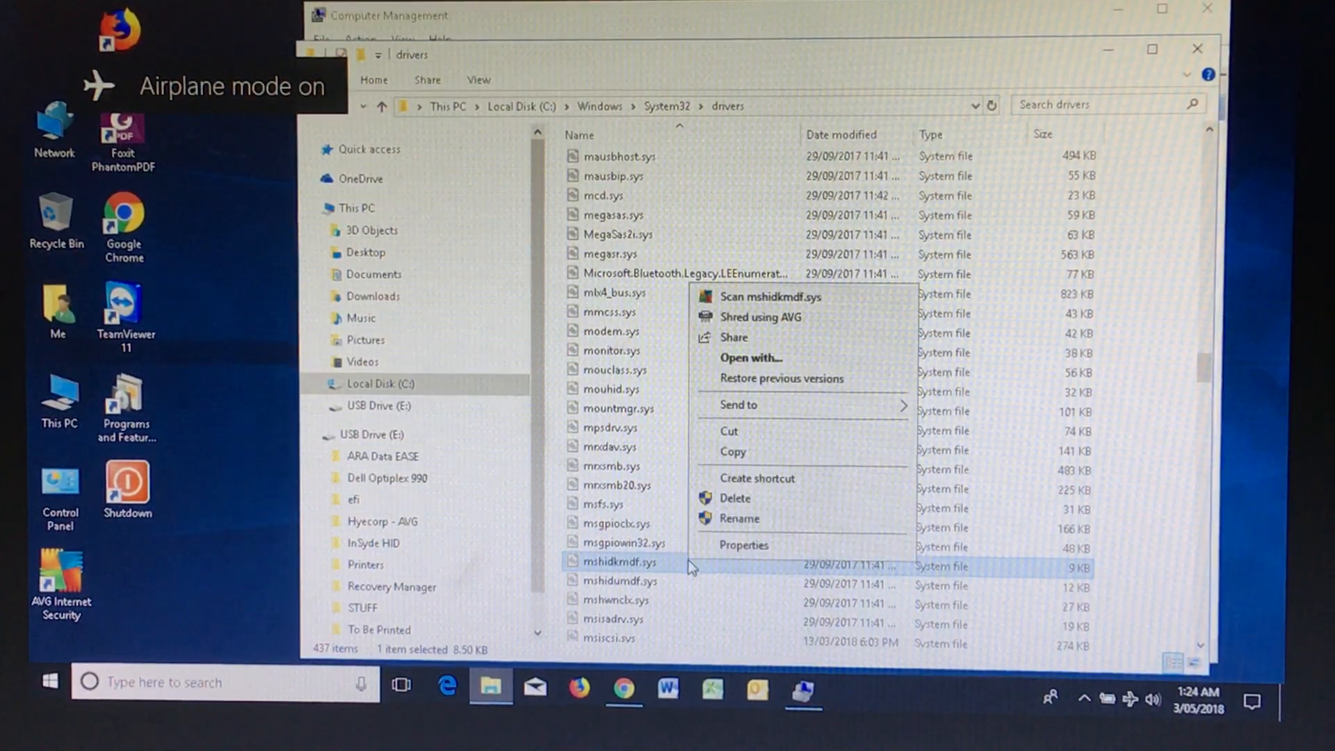
# Delete mshidkmdf.sys from System32\drivers and retry when File Access Denied appears
pyautogui.click(734, 498)
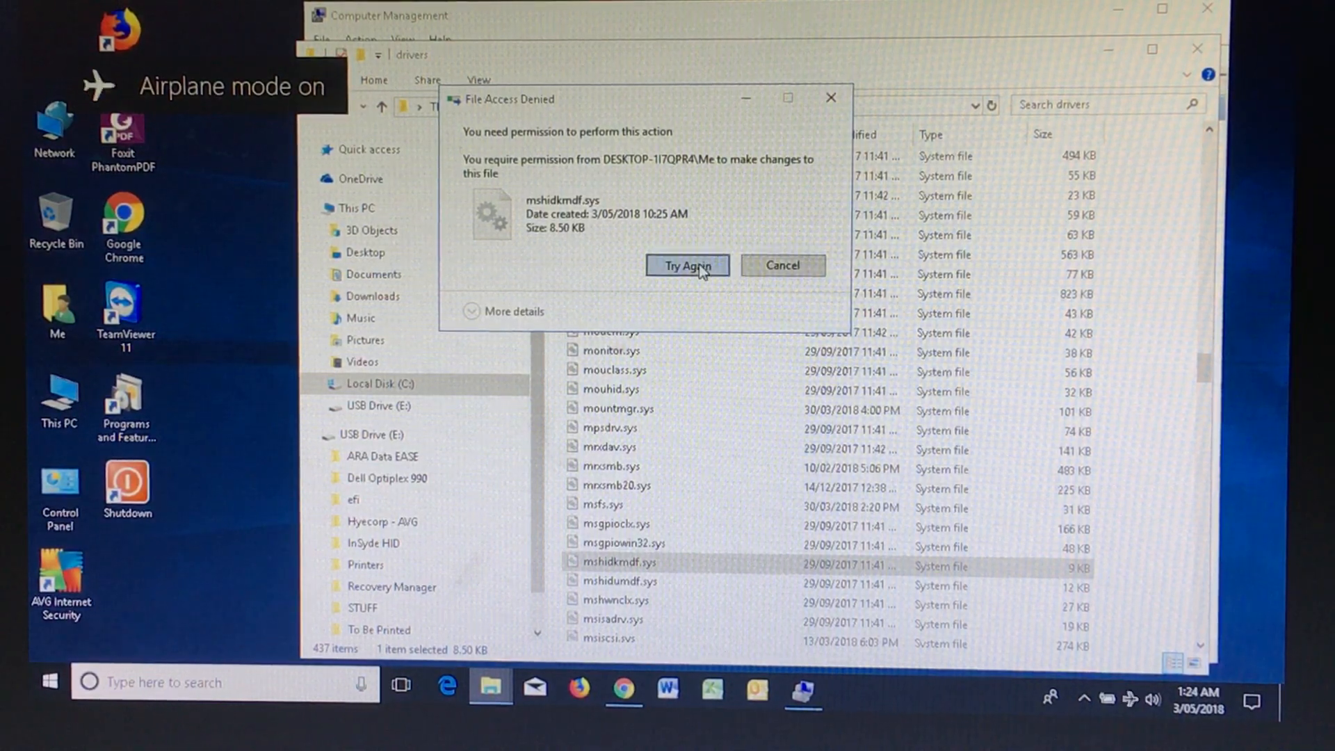
pyautogui.click(781, 264)
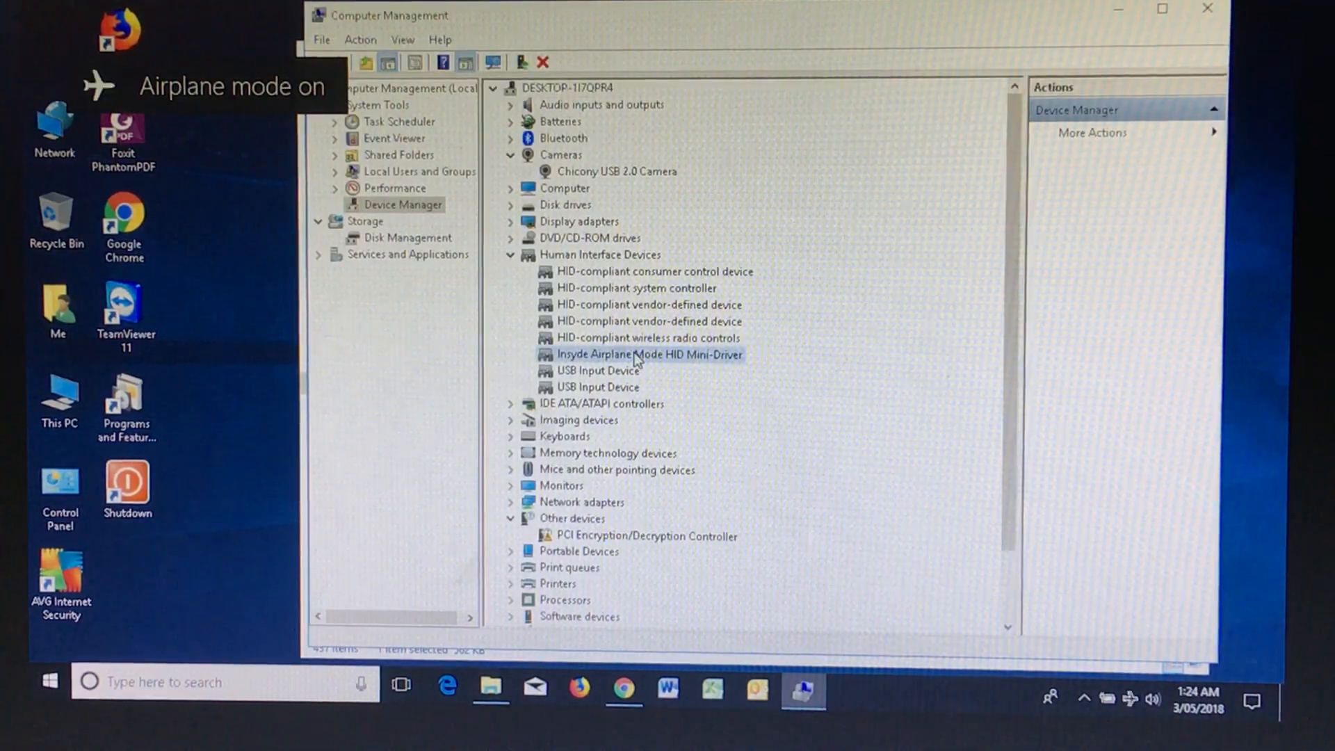
# Uninstall the Insyde Airplane Mode HID Mini-Driver again and confirm its removal
pyautogui.rightClick(640, 354)
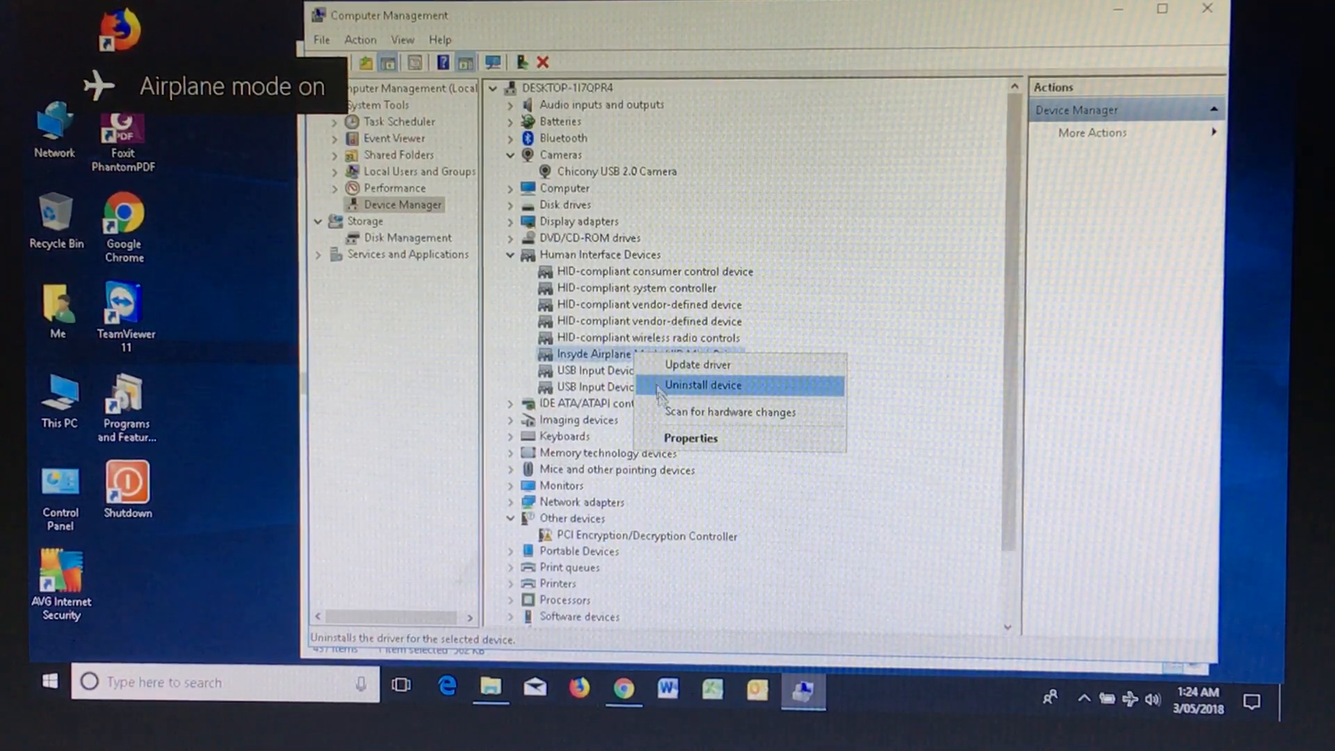
pyautogui.click(689, 438)
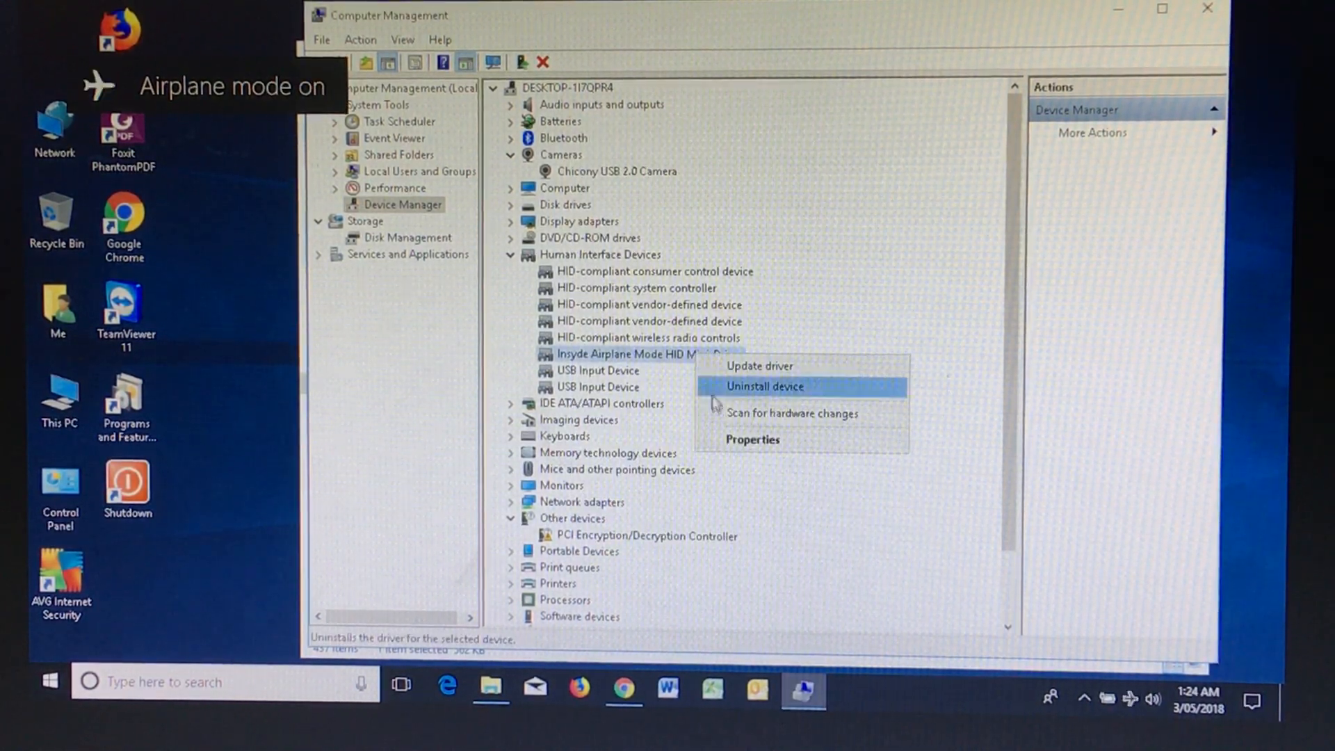
pyautogui.click(765, 386)
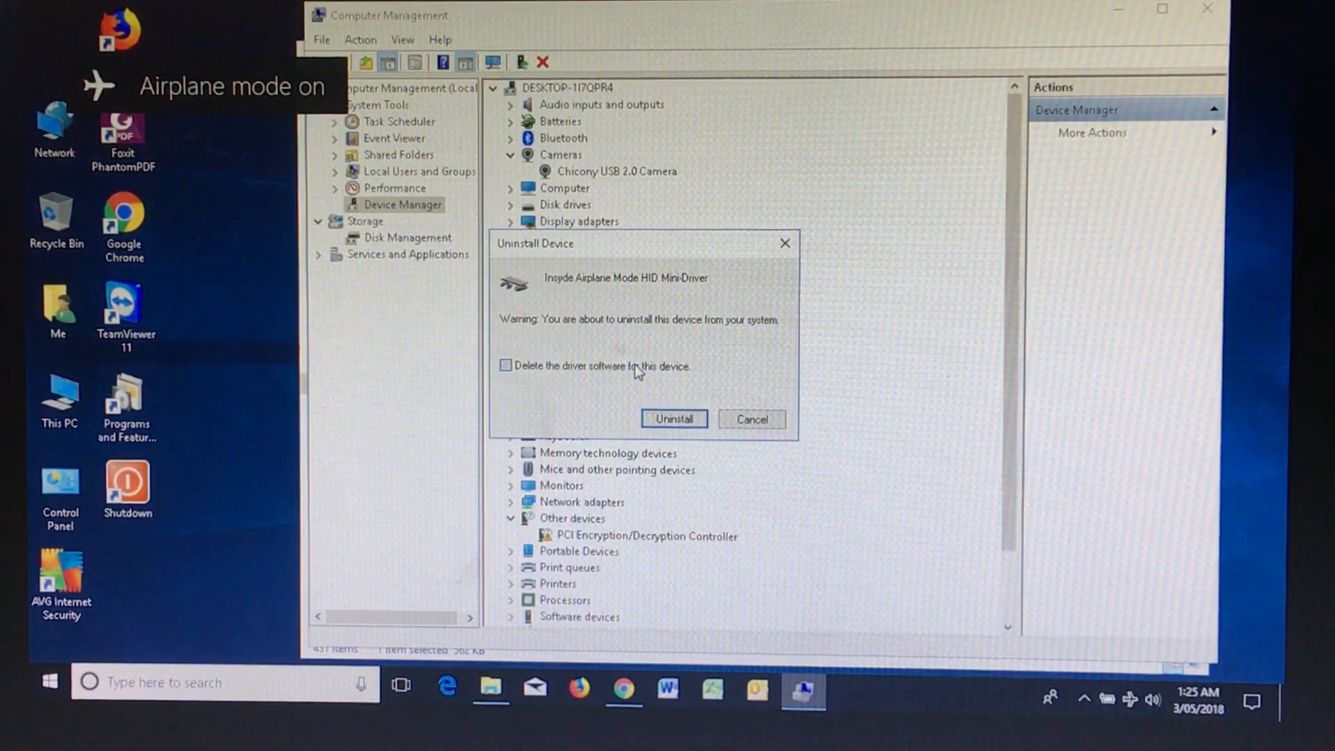
pyautogui.click(751, 420)
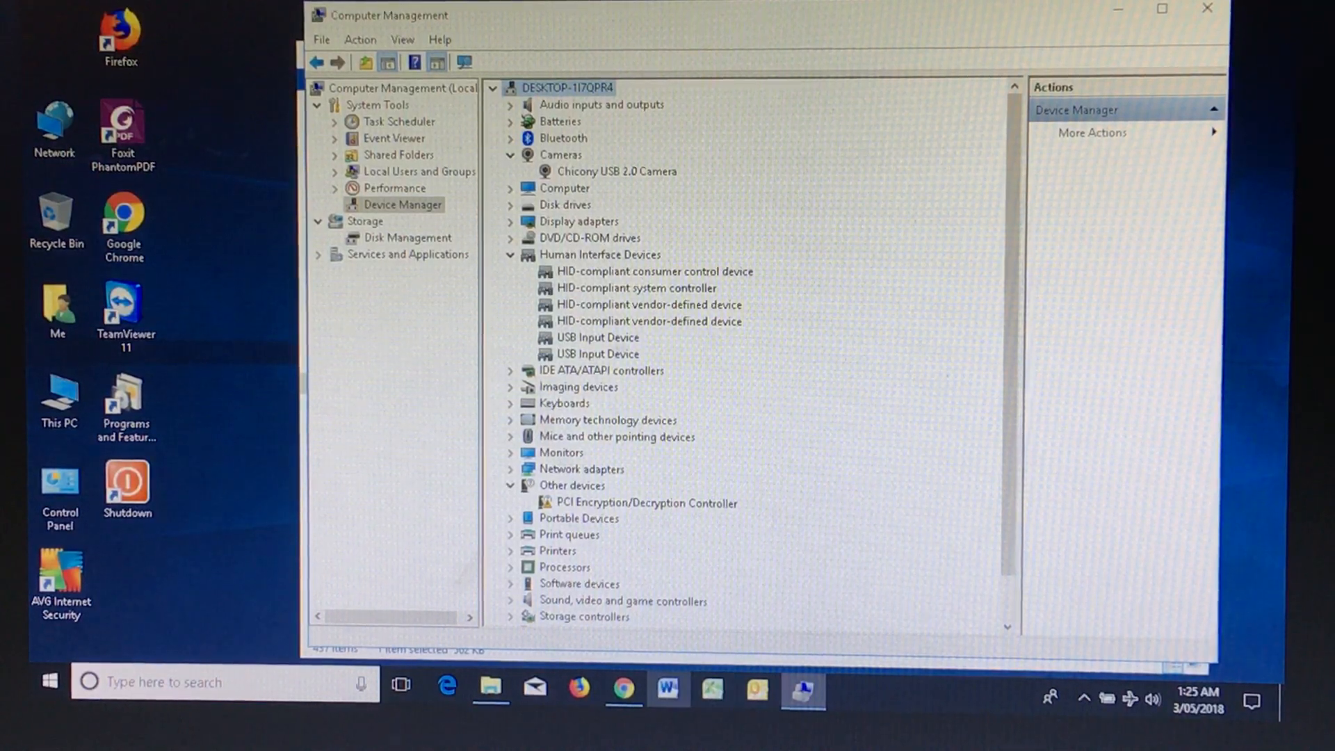
# Attempt deleting mshidkmdf.sys again, cancel the access-denied prompt, and reopen the file's actions
pyautogui.rightClick(611, 253)
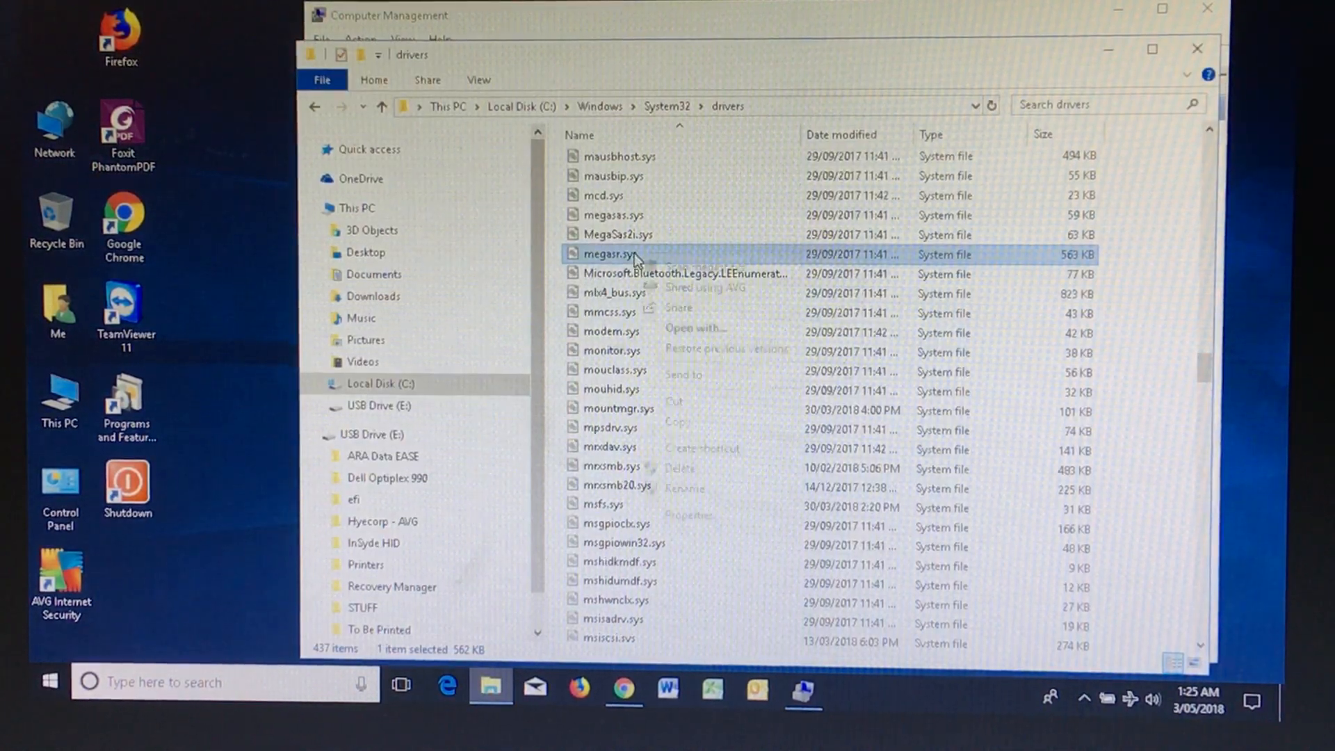
pyautogui.click(610, 447)
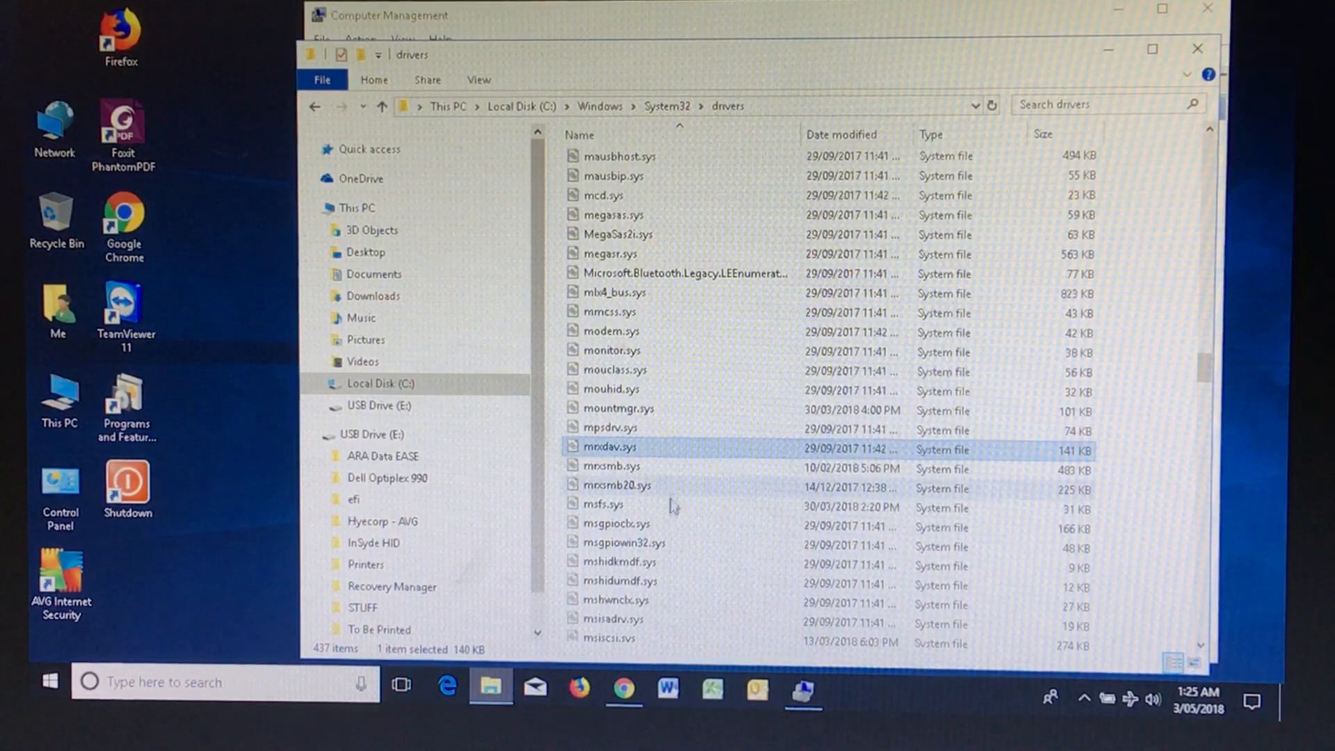
pyautogui.click(618, 560)
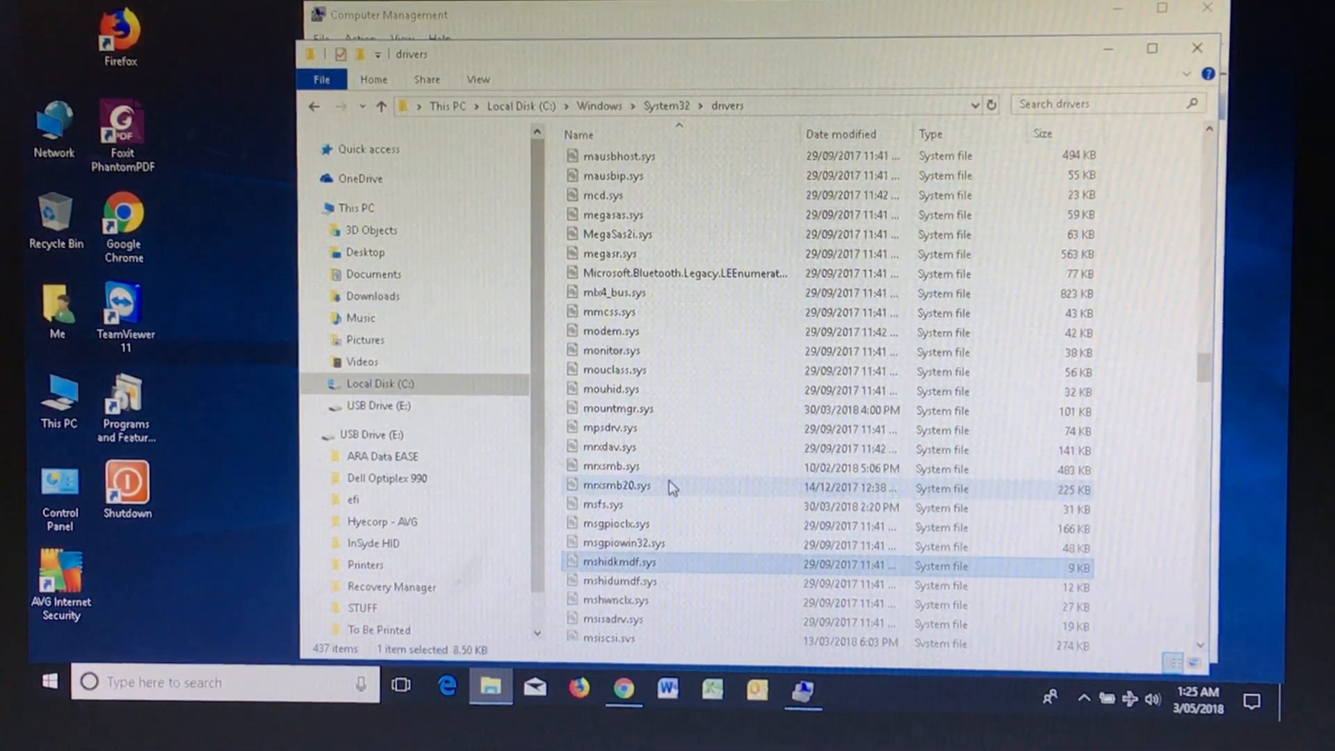
pyautogui.scroll(-3)
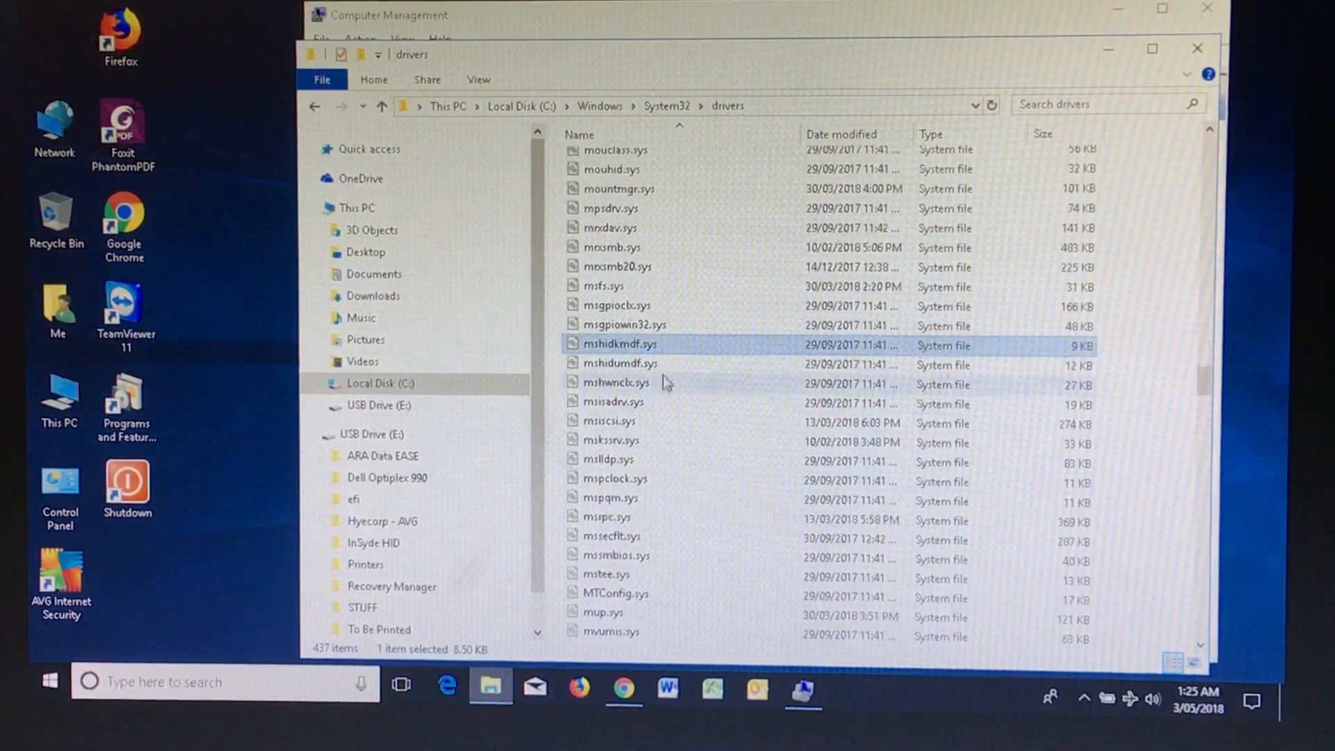
pyautogui.rightClick(619, 343)
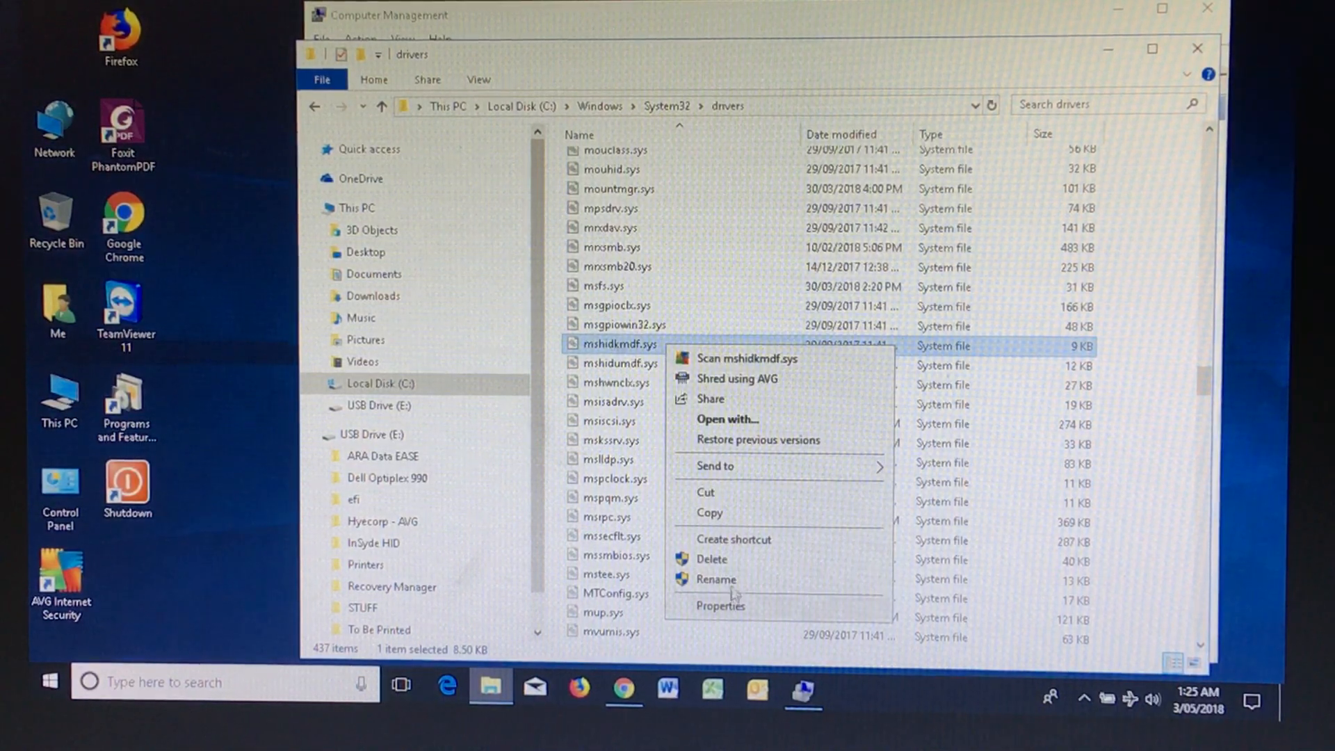
pyautogui.click(712, 559)
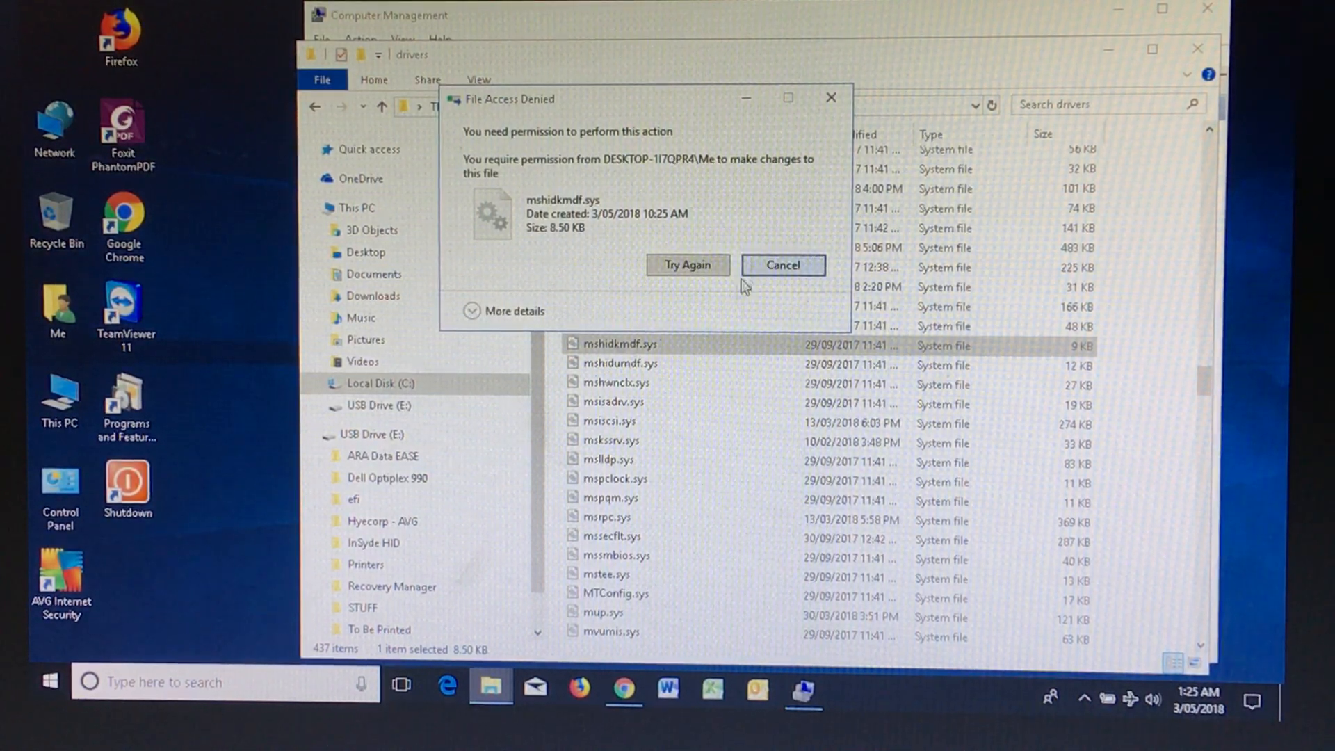
pyautogui.rightClick(620, 344)
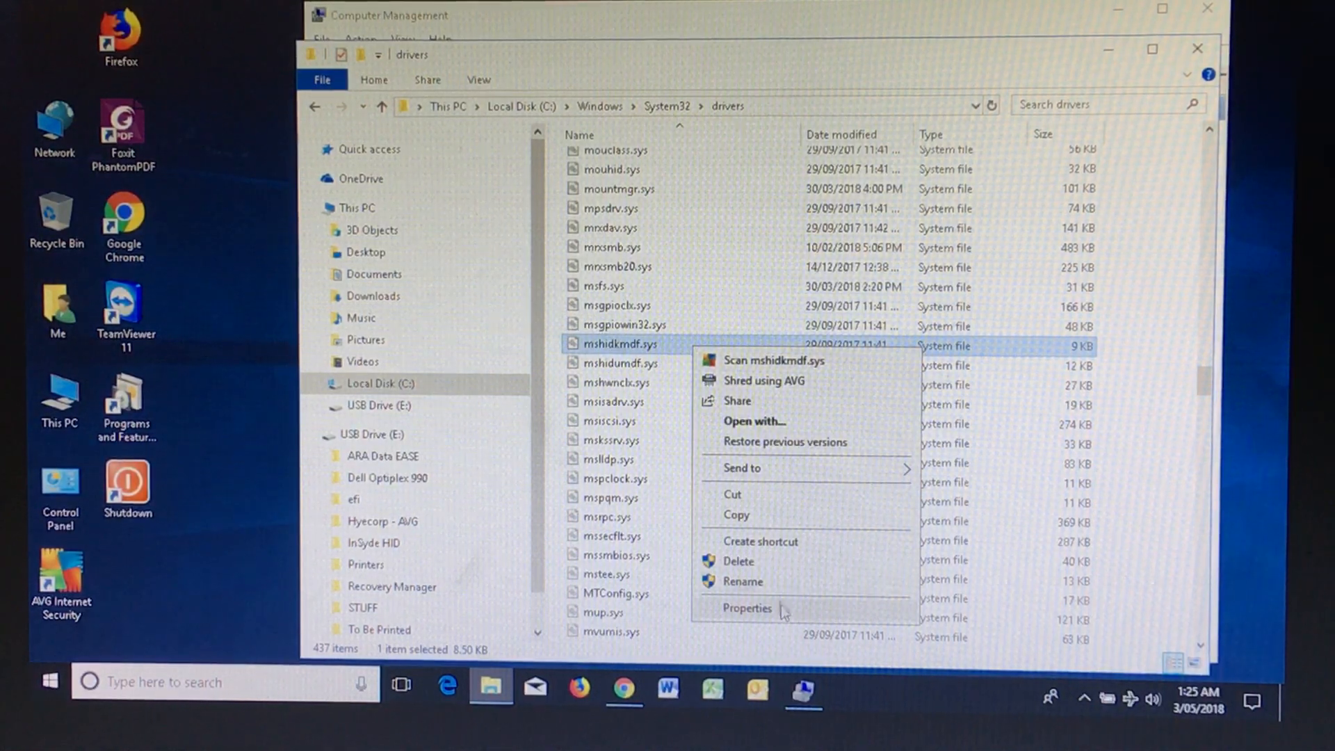
# In mshidkmdf.sys Security settings, add the account 'ME' to the permissions list
pyautogui.click(747, 609)
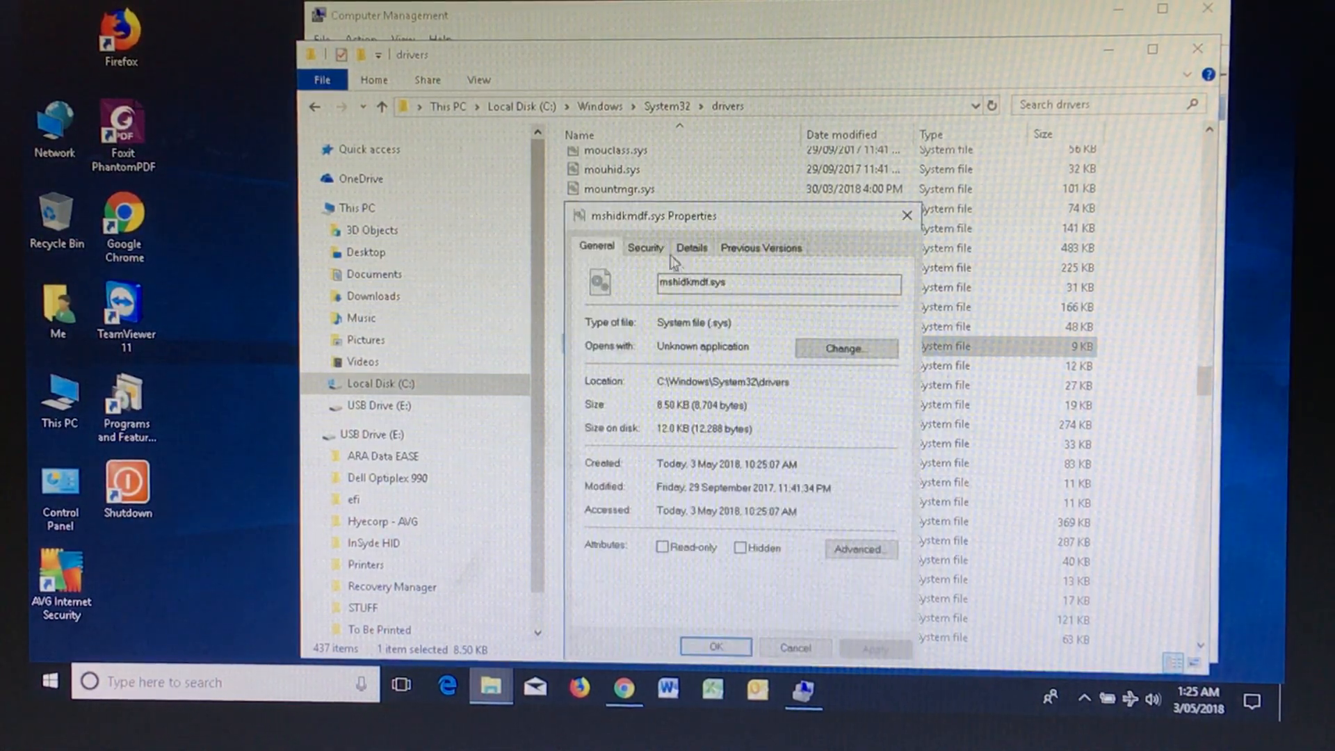
pyautogui.click(645, 247)
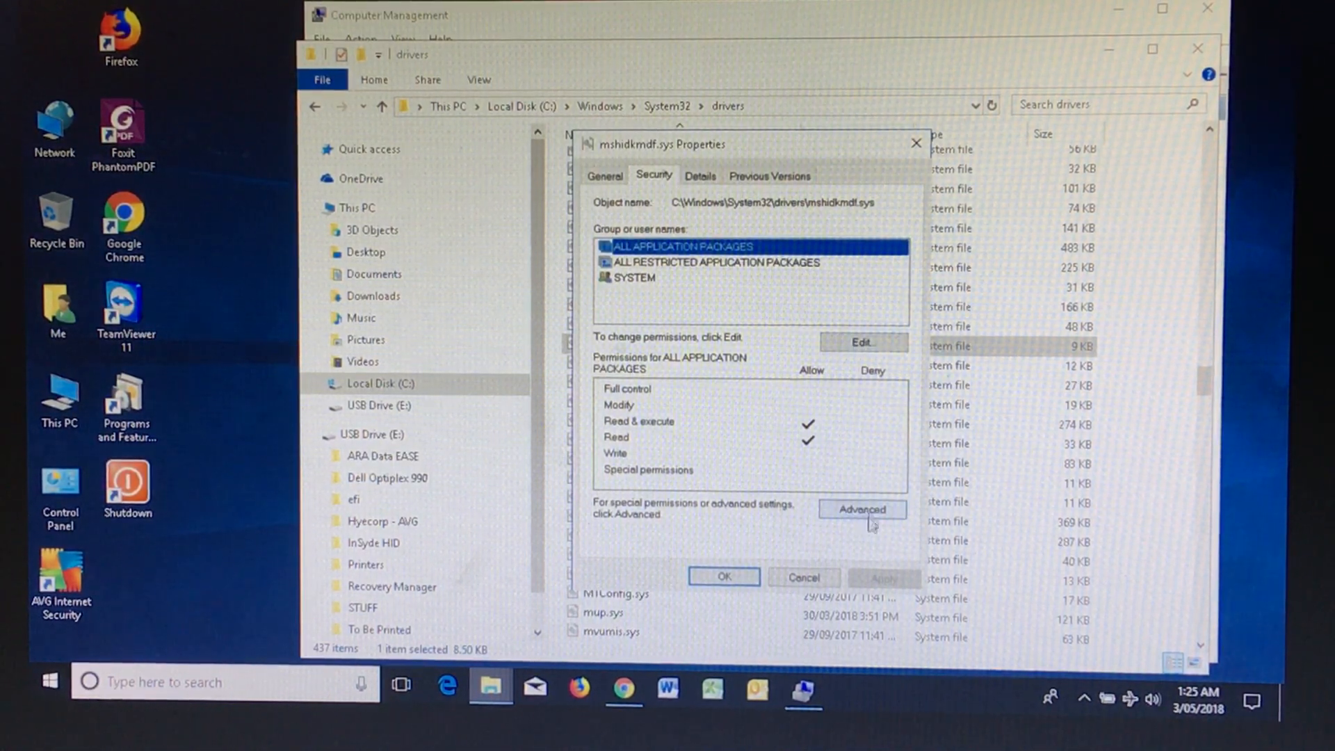
pyautogui.click(862, 509)
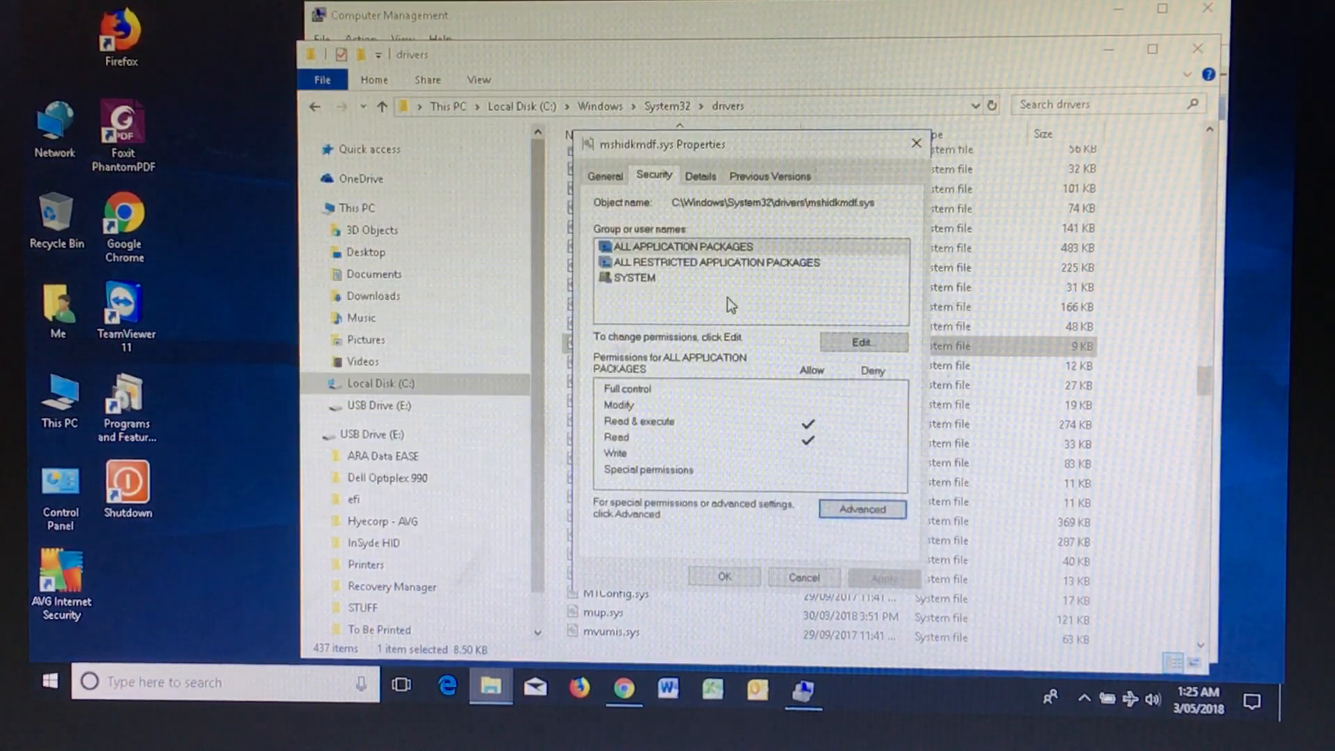
pyautogui.click(862, 342)
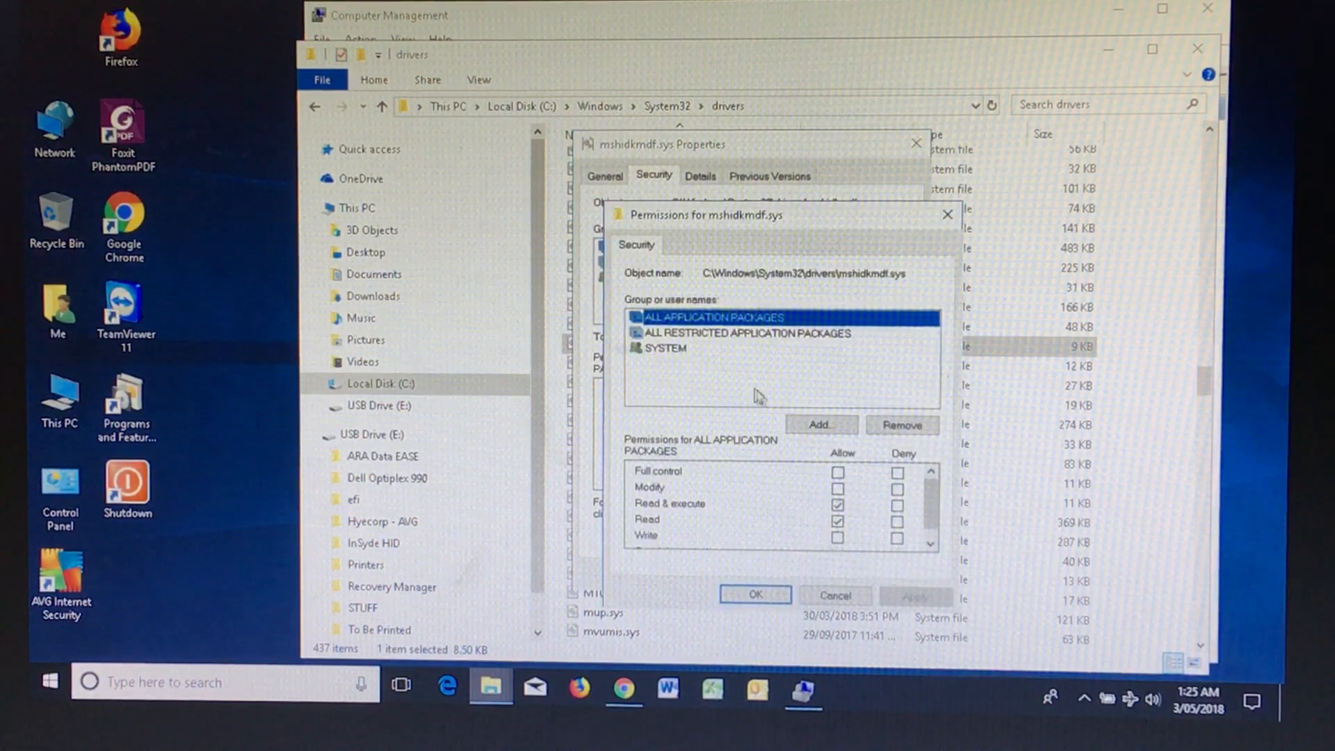
pyautogui.click(820, 426)
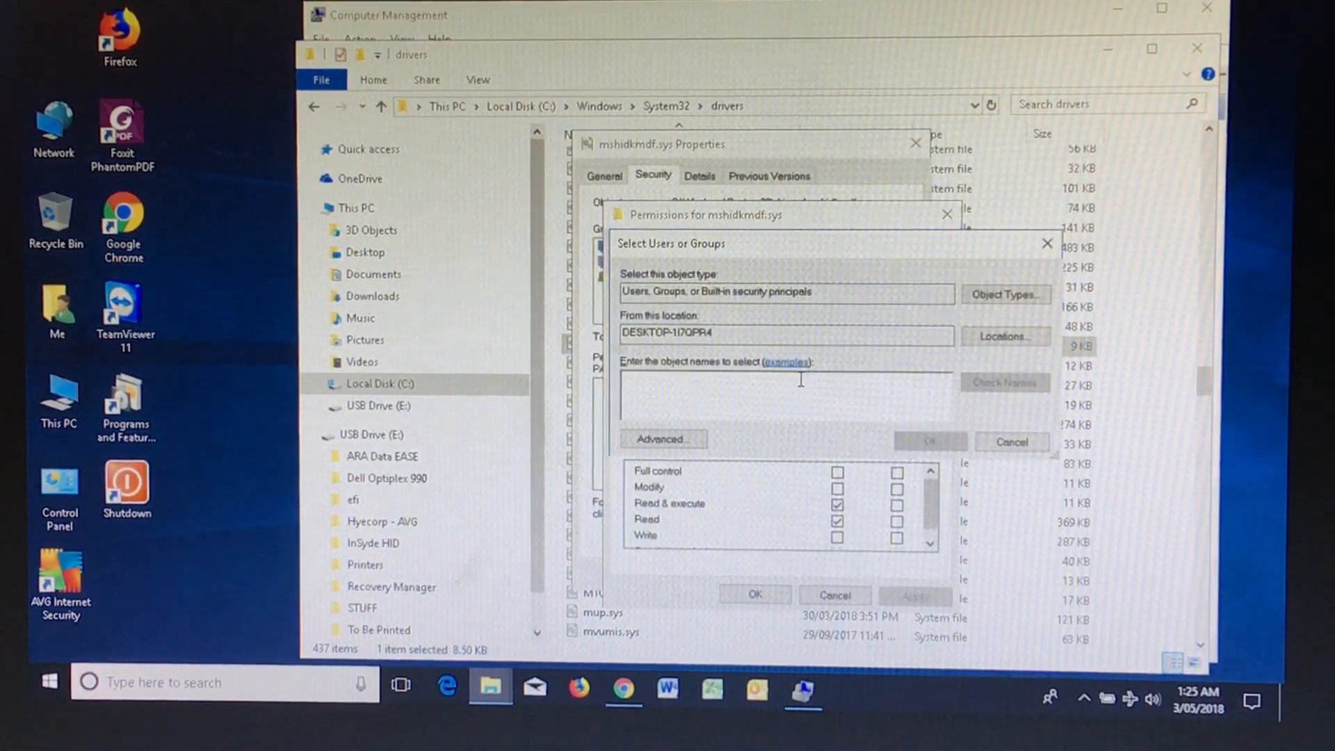
pyautogui.write('ME')
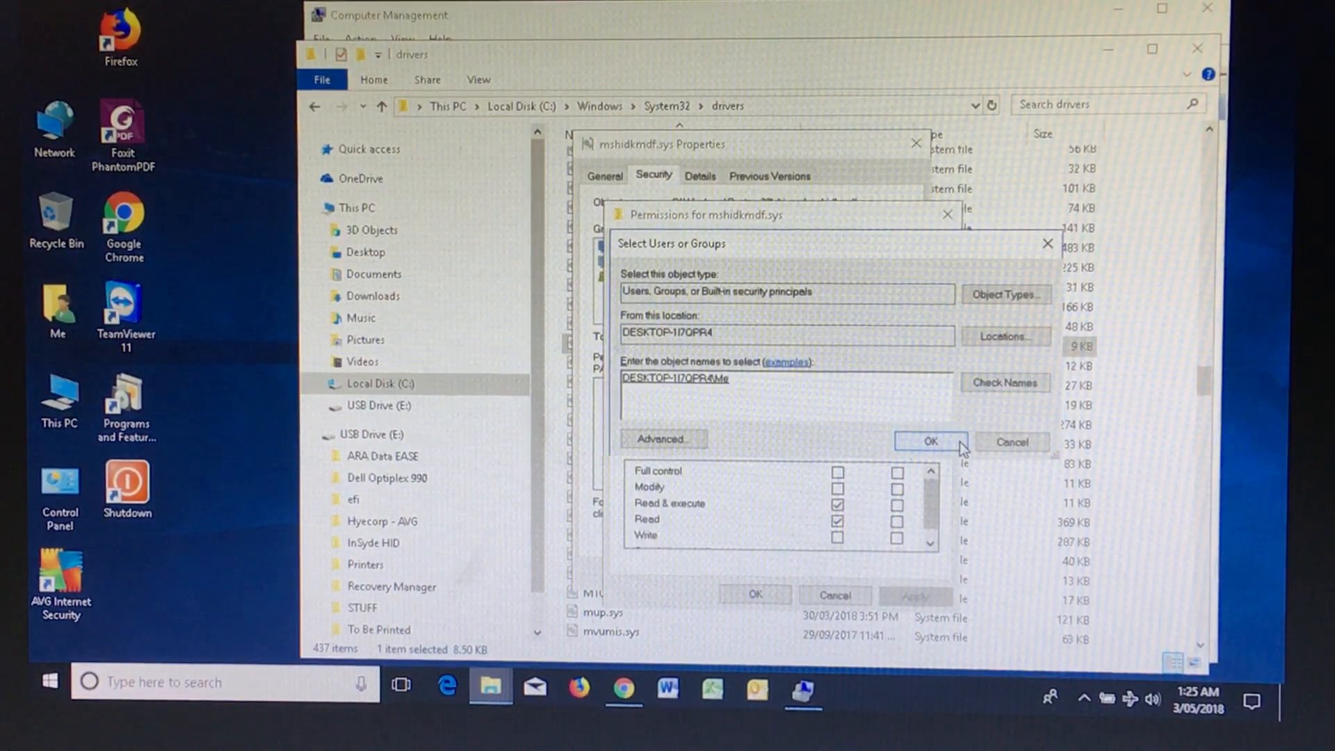
pyautogui.click(930, 441)
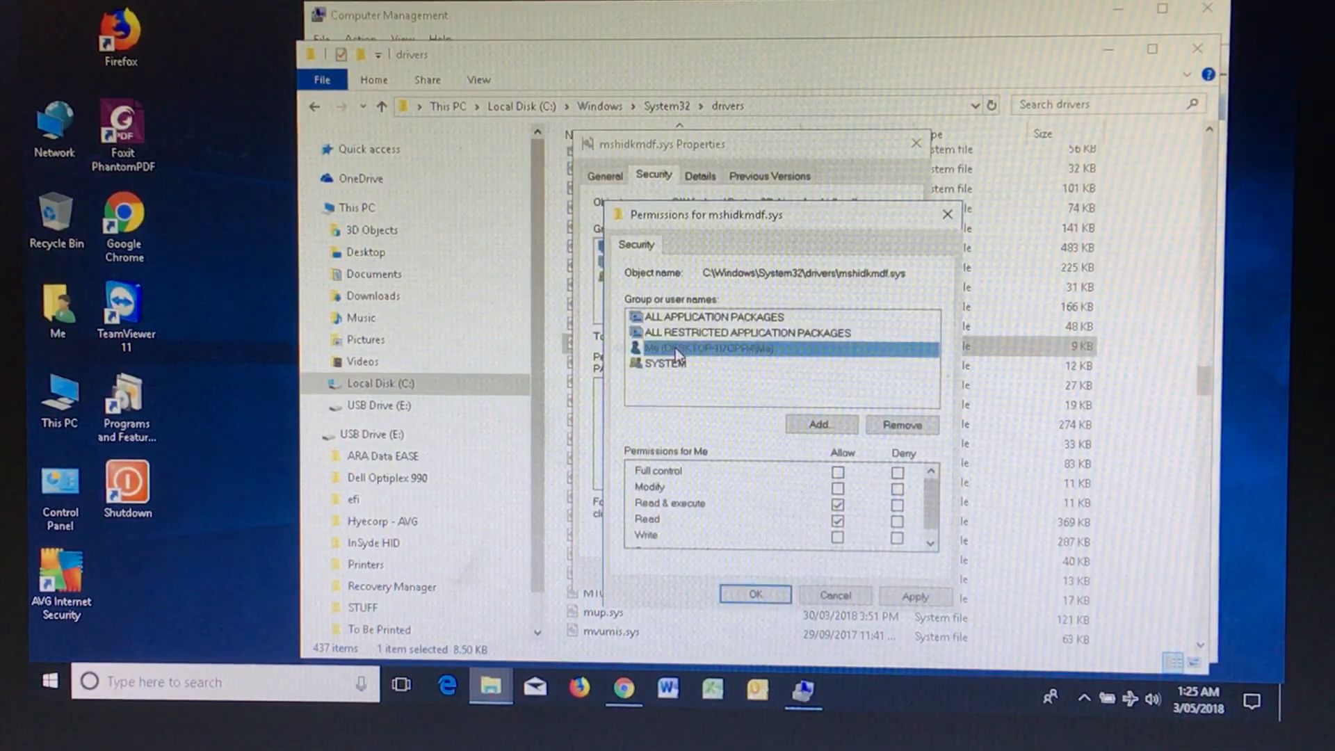
# Grant Me Full control, apply it, and accept the system folder permission warning
pyautogui.click(838, 471)
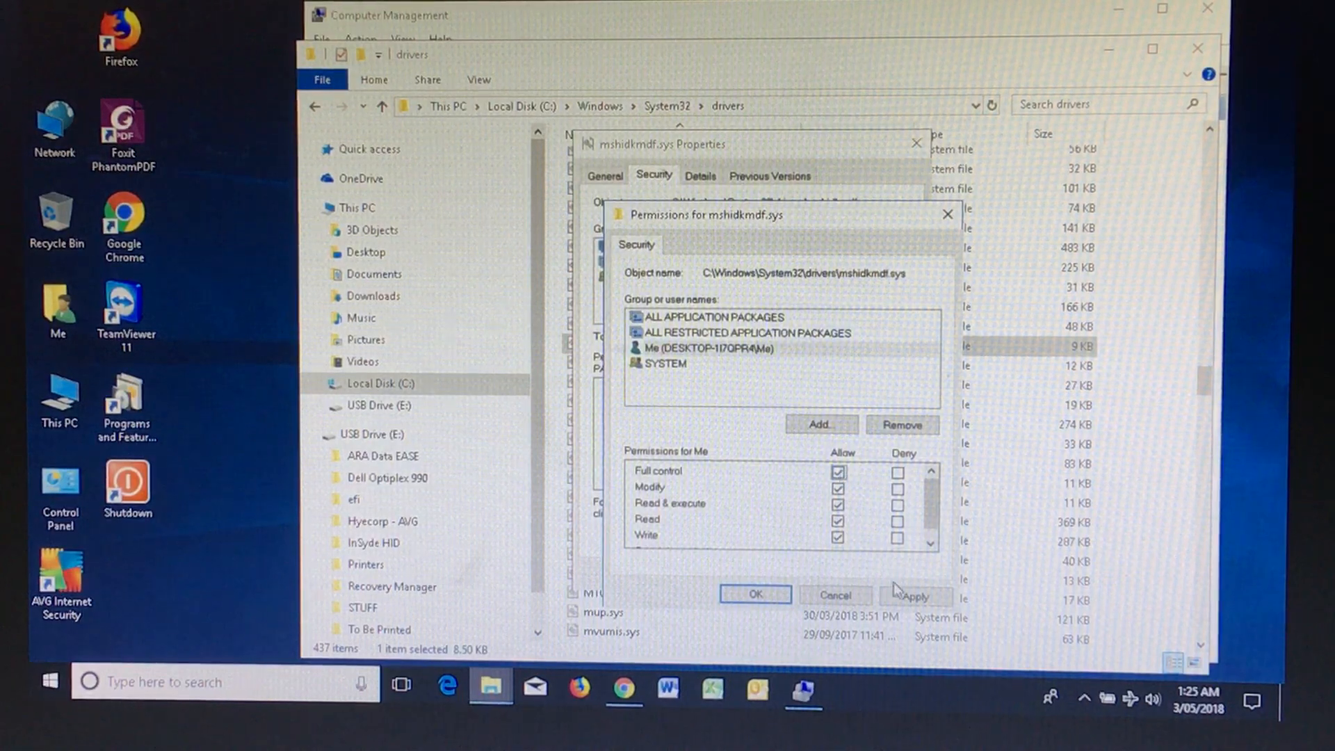
pyautogui.click(915, 596)
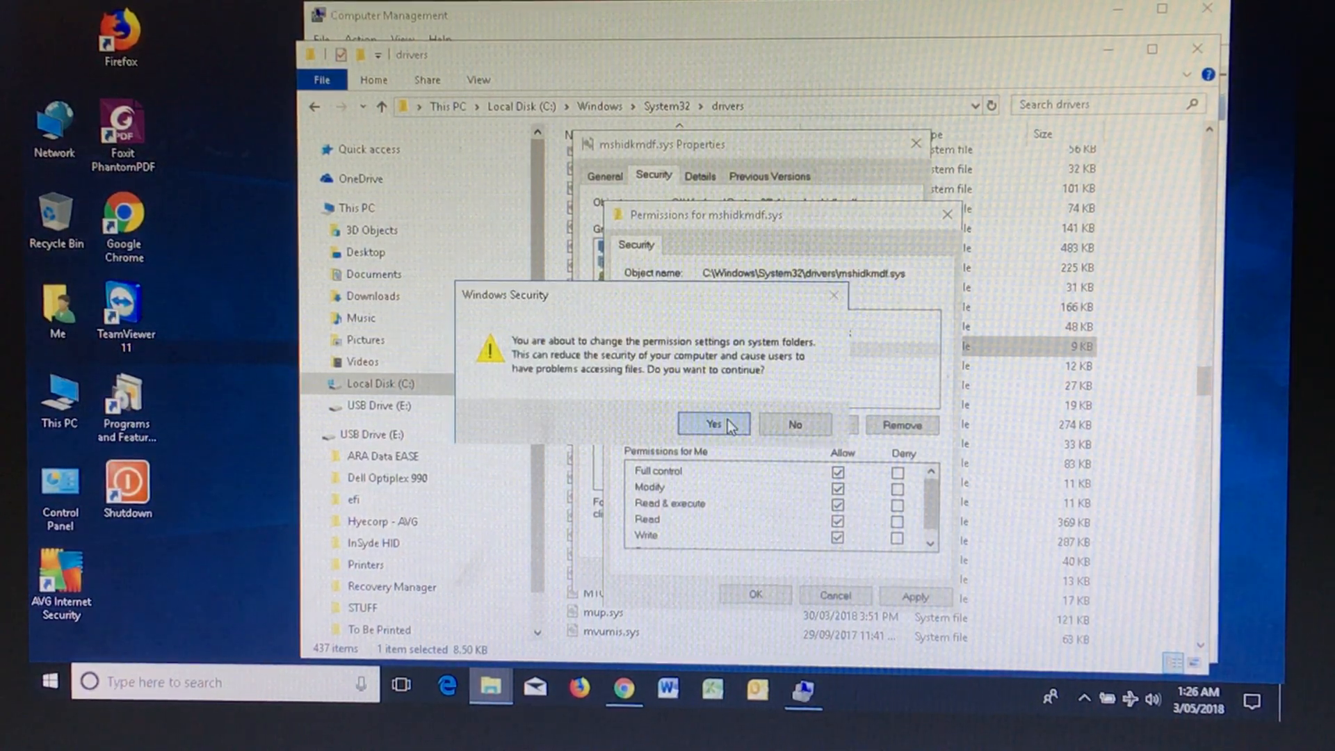
pyautogui.click(714, 424)
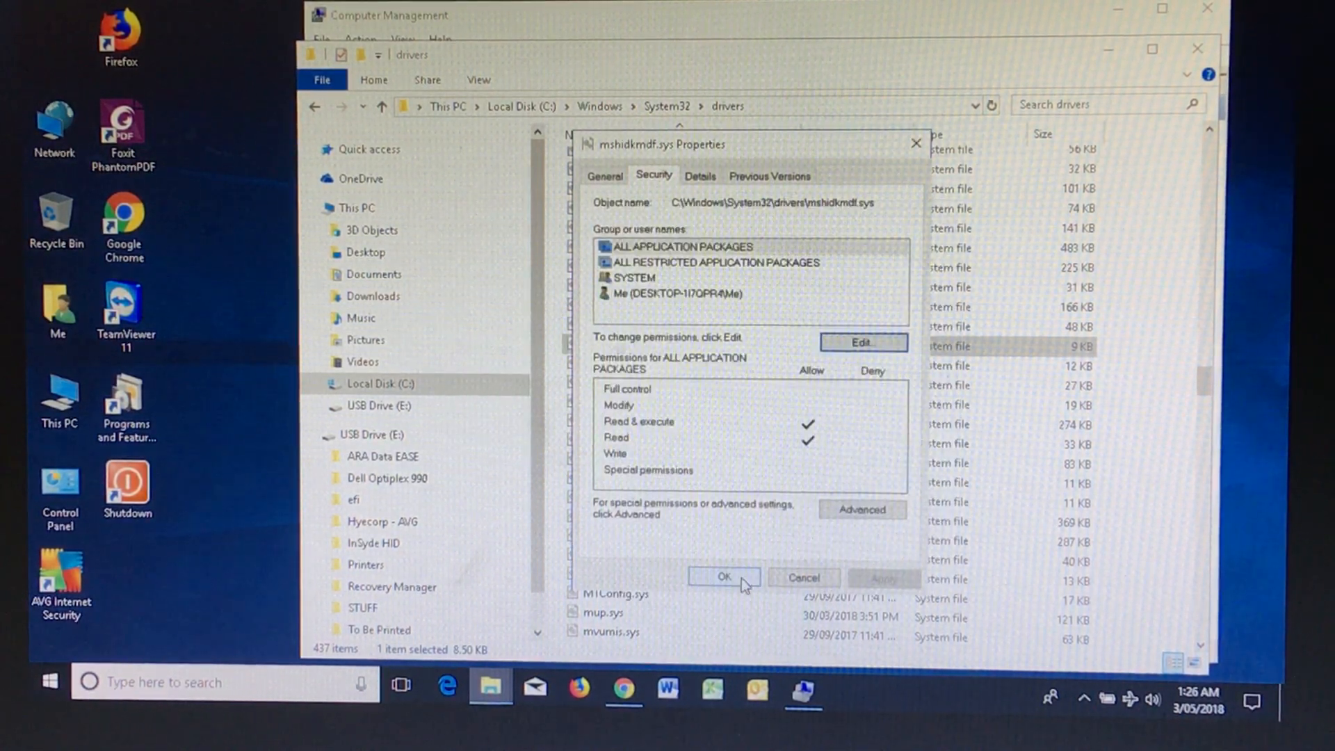
pyautogui.click(723, 577)
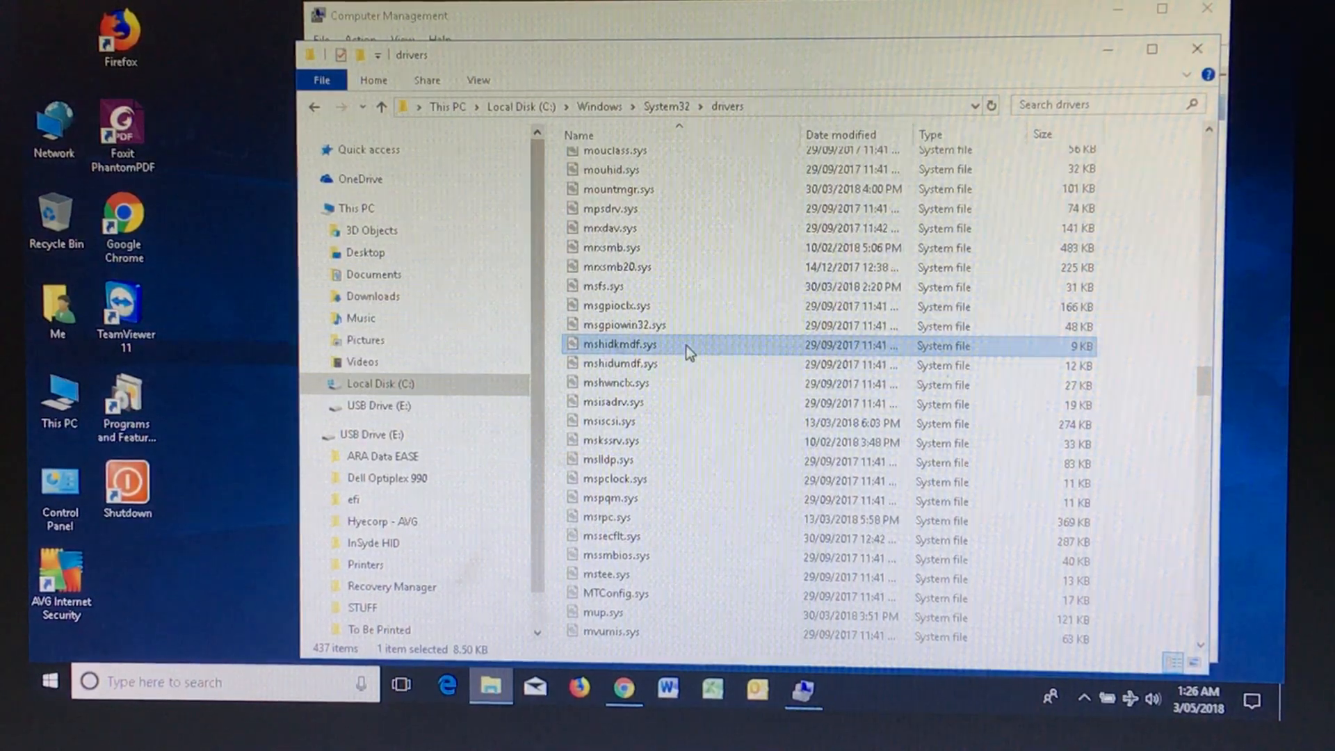
# Delete mshidkmdf.sys and AirplaneModeHid.sys from the drivers folder
pyautogui.press('F2')
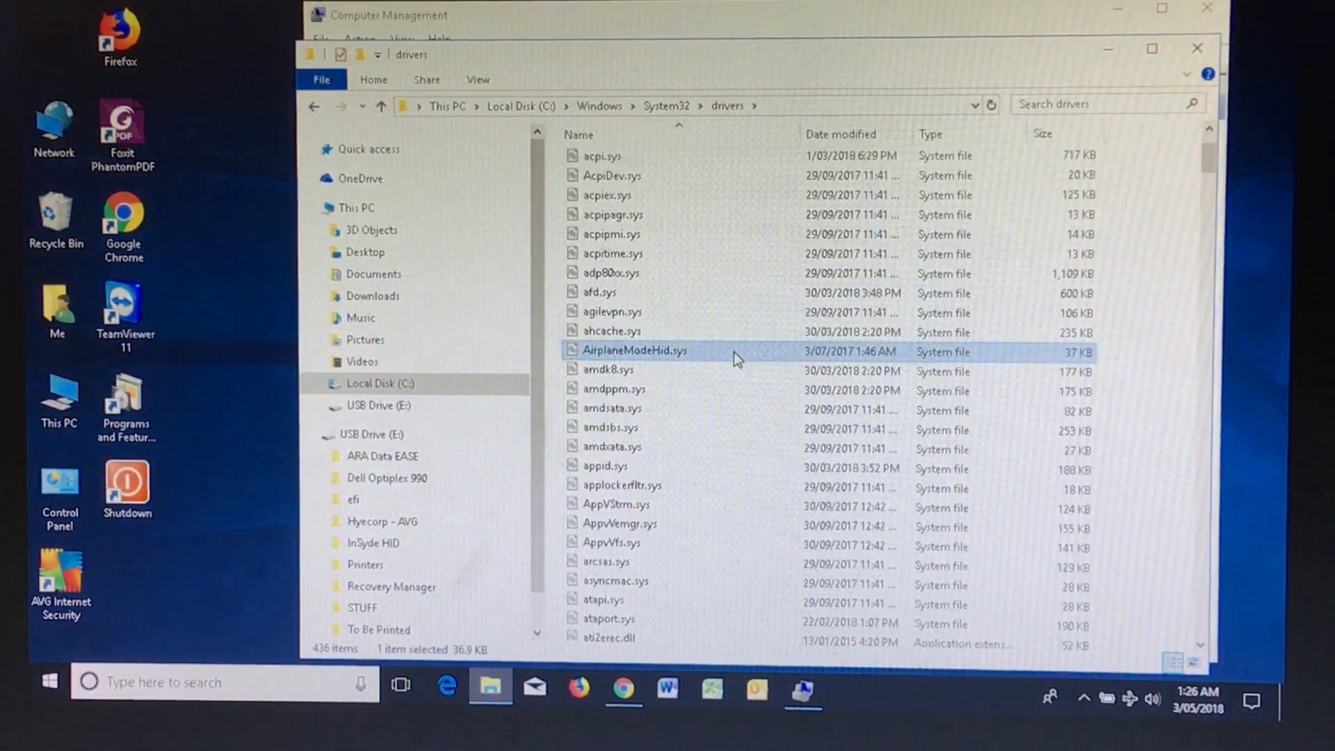
pyautogui.rightClick(634, 350)
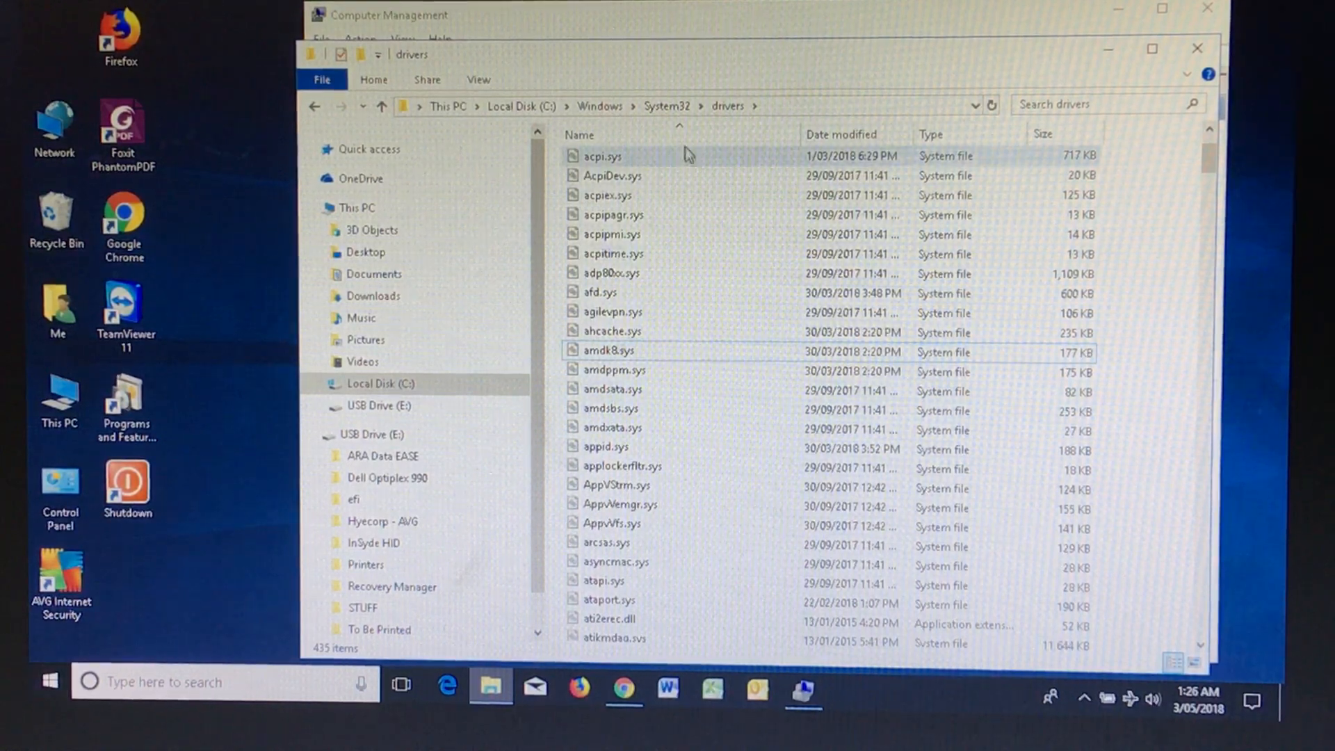
# Delete WdfCoInstaller01011.dll from the System32 folder
pyautogui.click(667, 105)
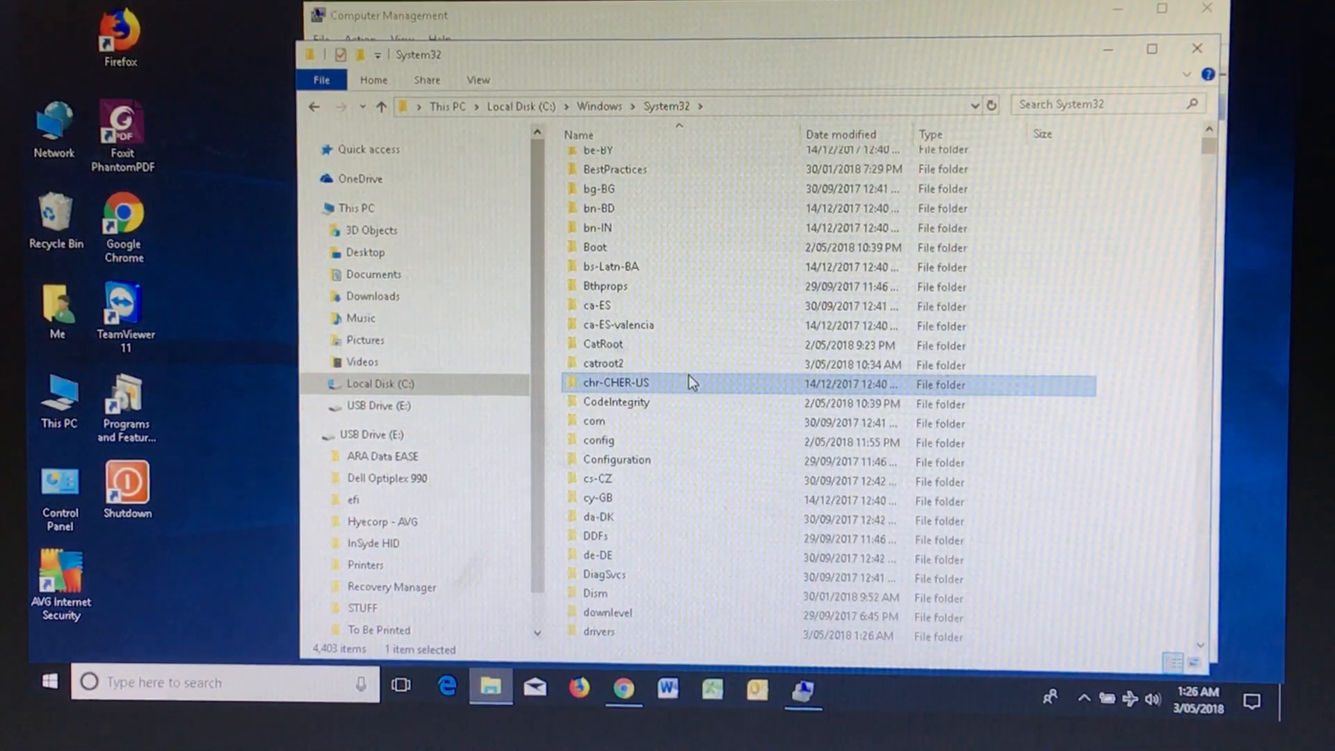
pyautogui.scroll(-3)
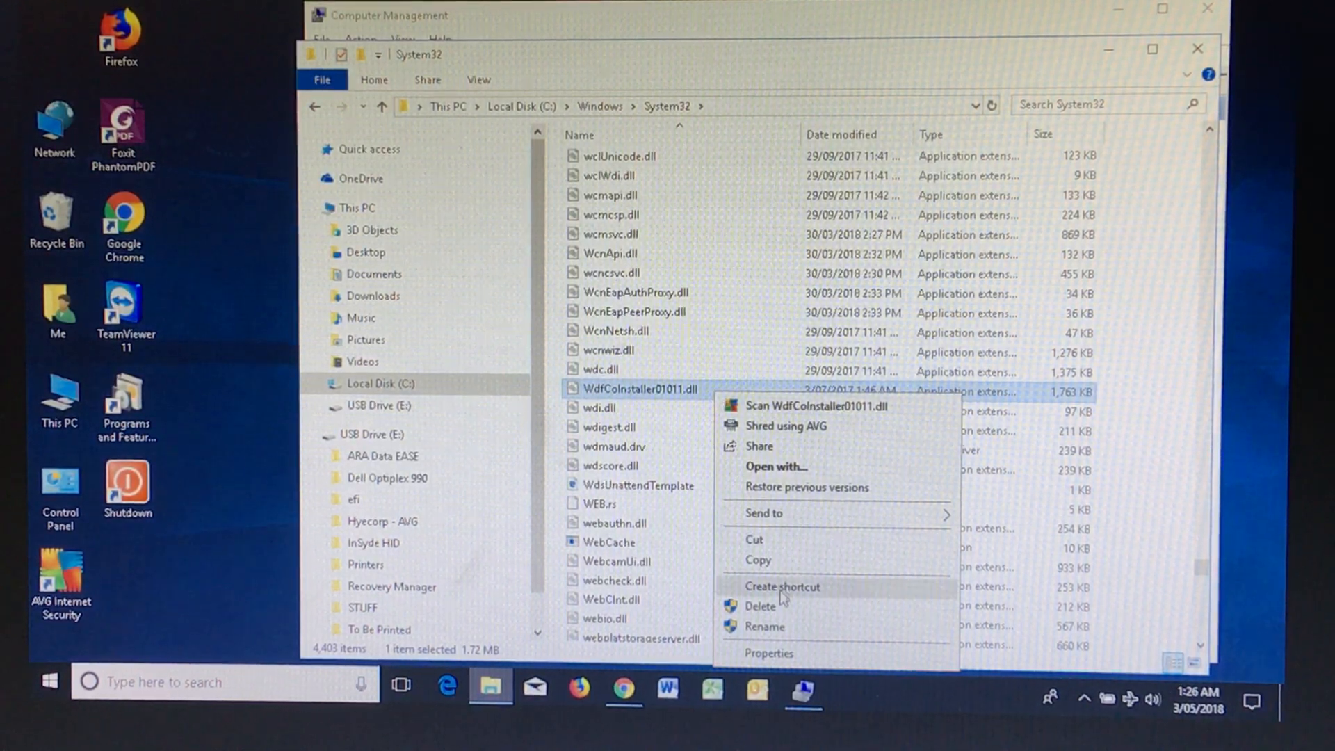
pyautogui.click(759, 606)
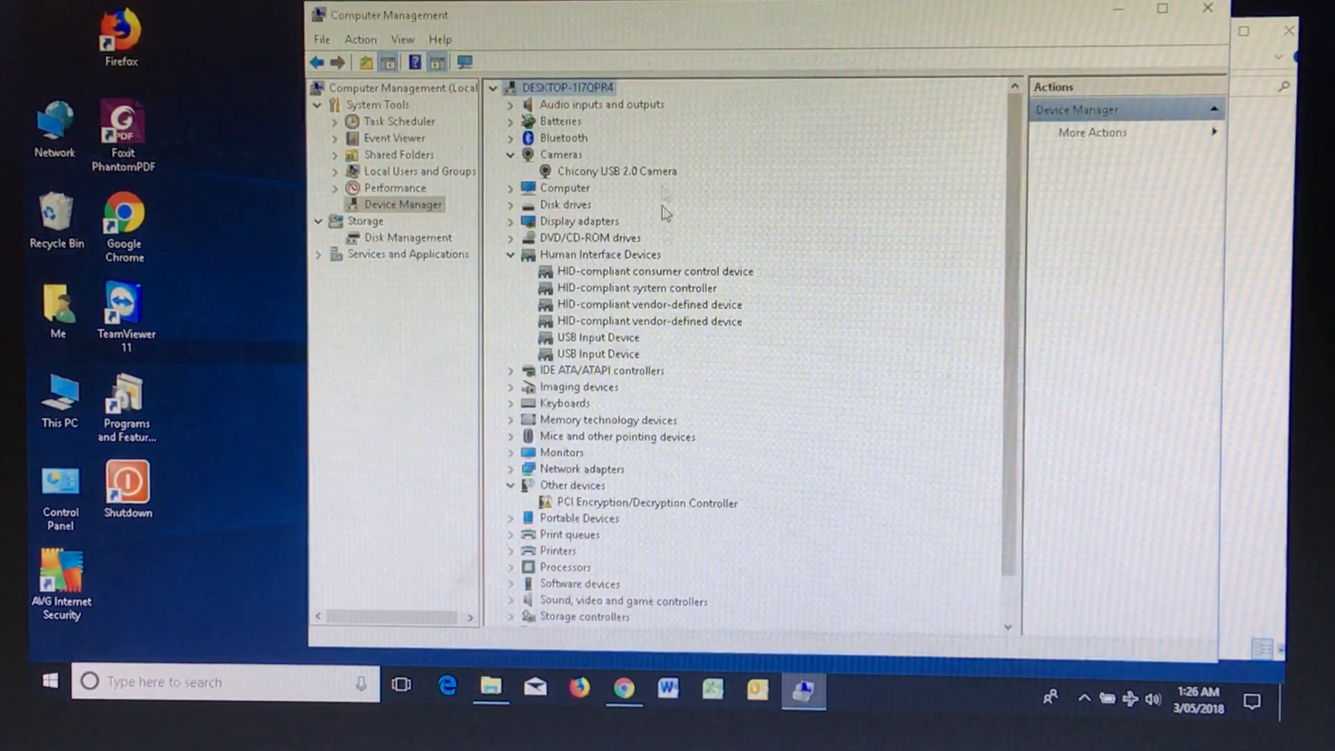
# Rescan Device Manager for hardware changes so the Insyde device reappears
pyautogui.rightClick(572, 484)
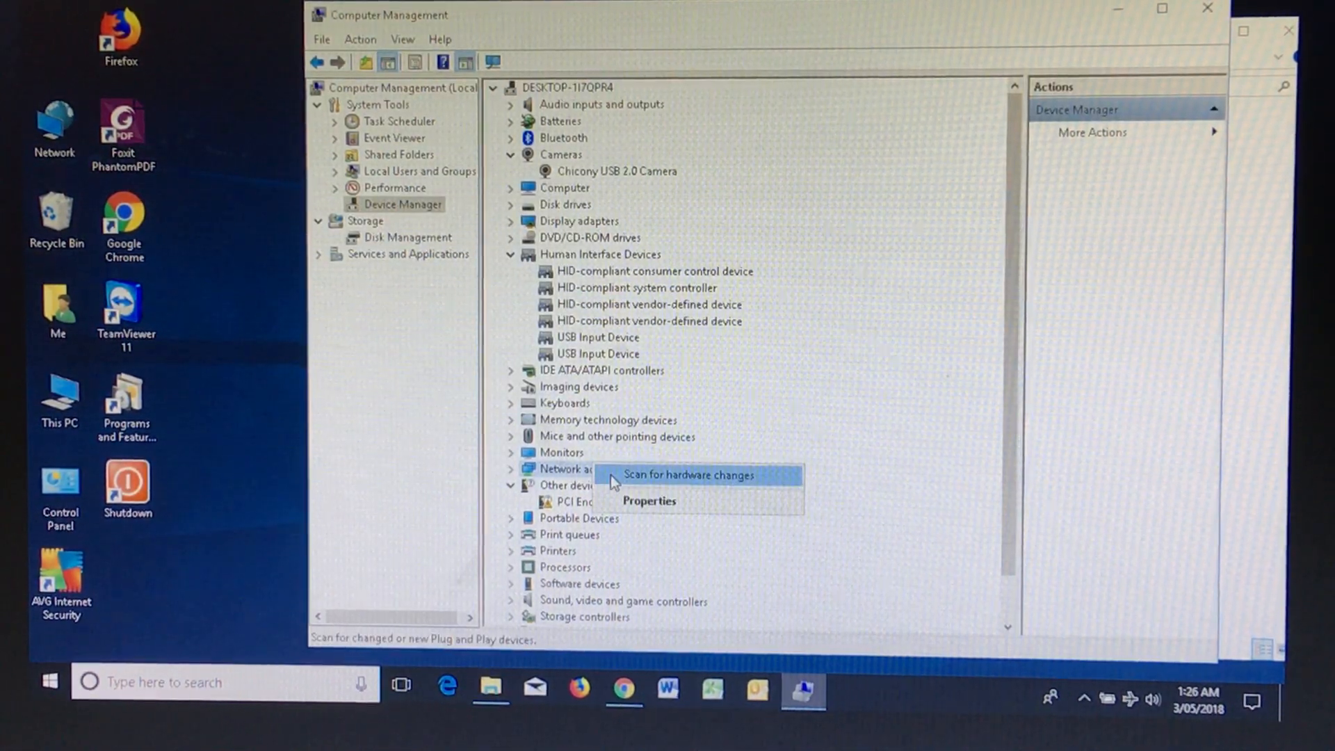
pyautogui.click(687, 476)
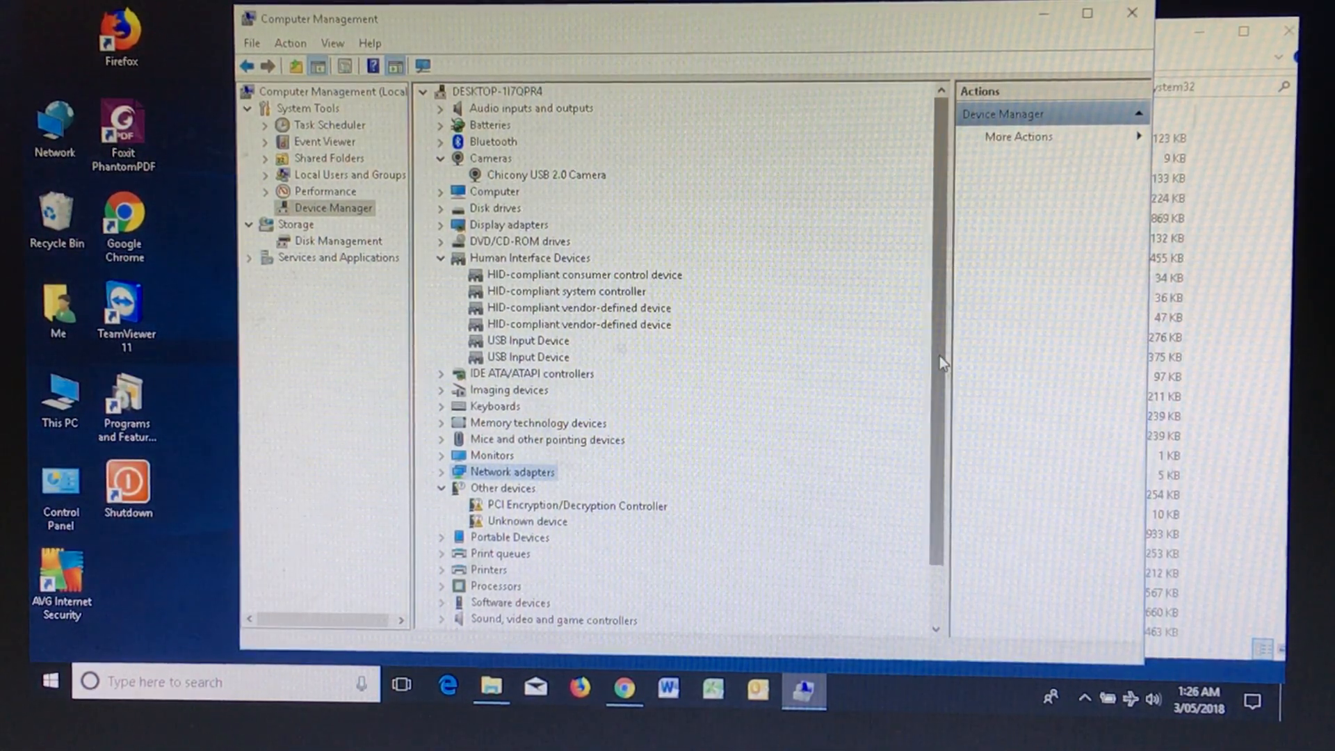
pyautogui.scroll(-3)
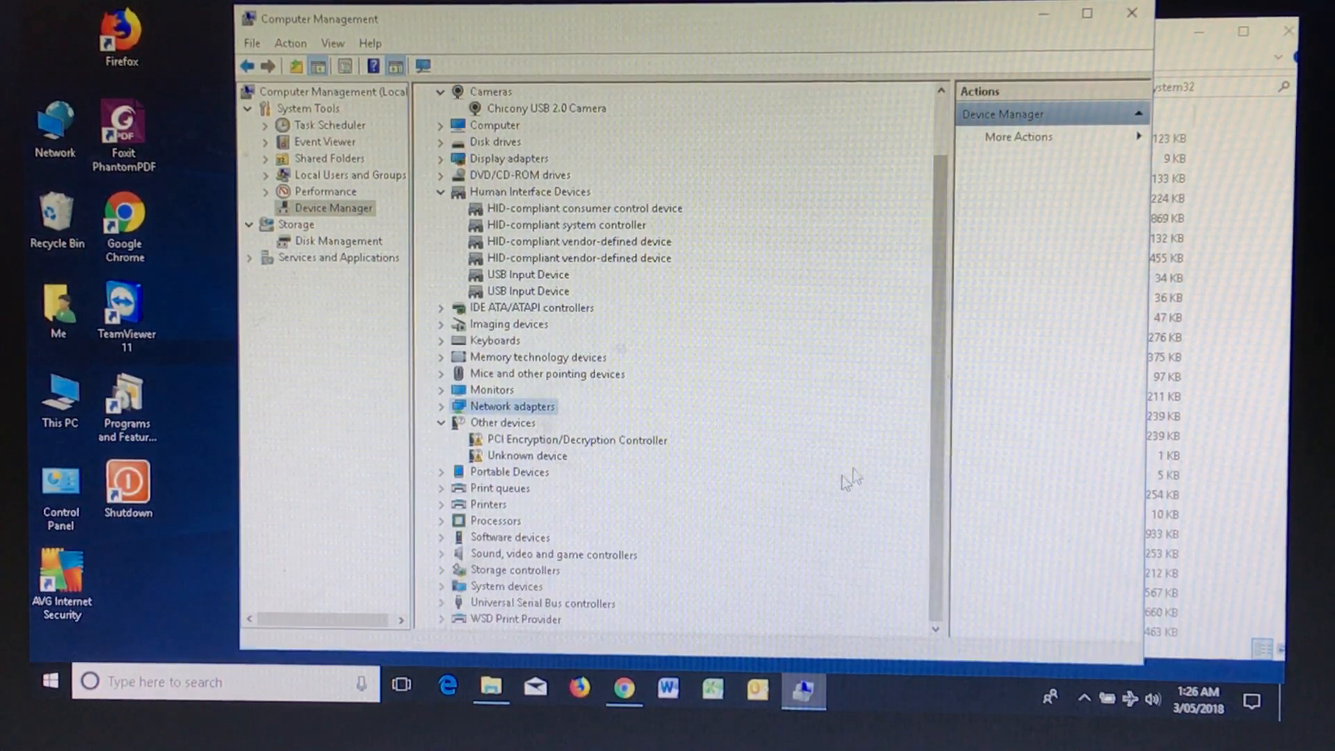
pyautogui.moveTo(707, 422)
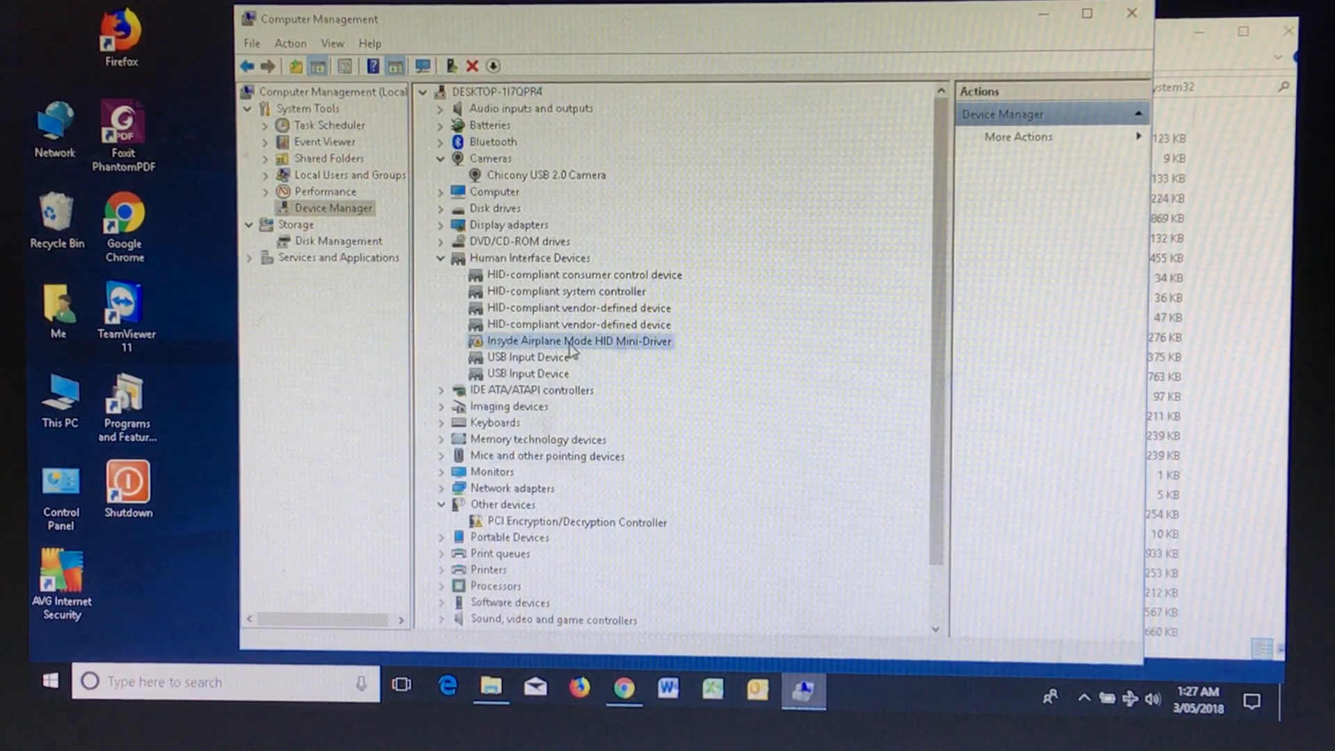
# Disable the reappeared Insyde Airplane Mode HID Mini-Driver device
pyautogui.rightClick(578, 341)
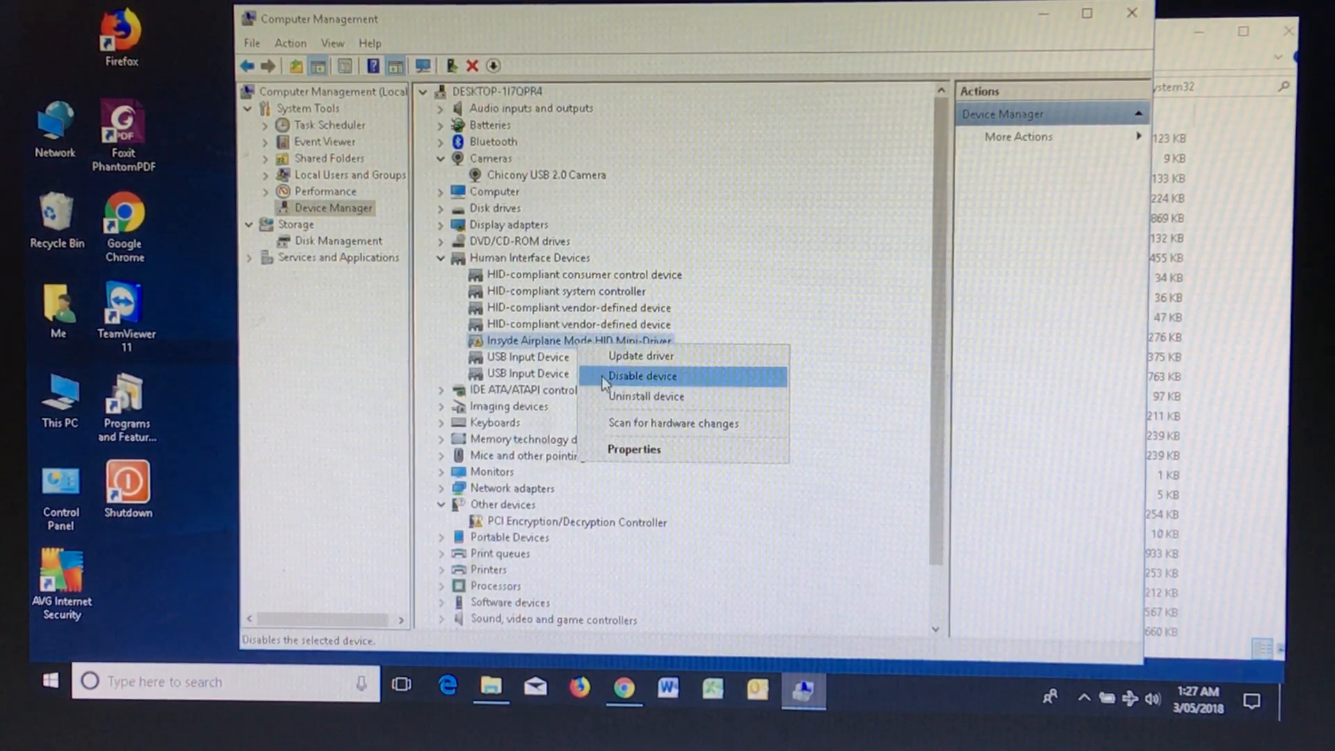
pyautogui.click(643, 375)
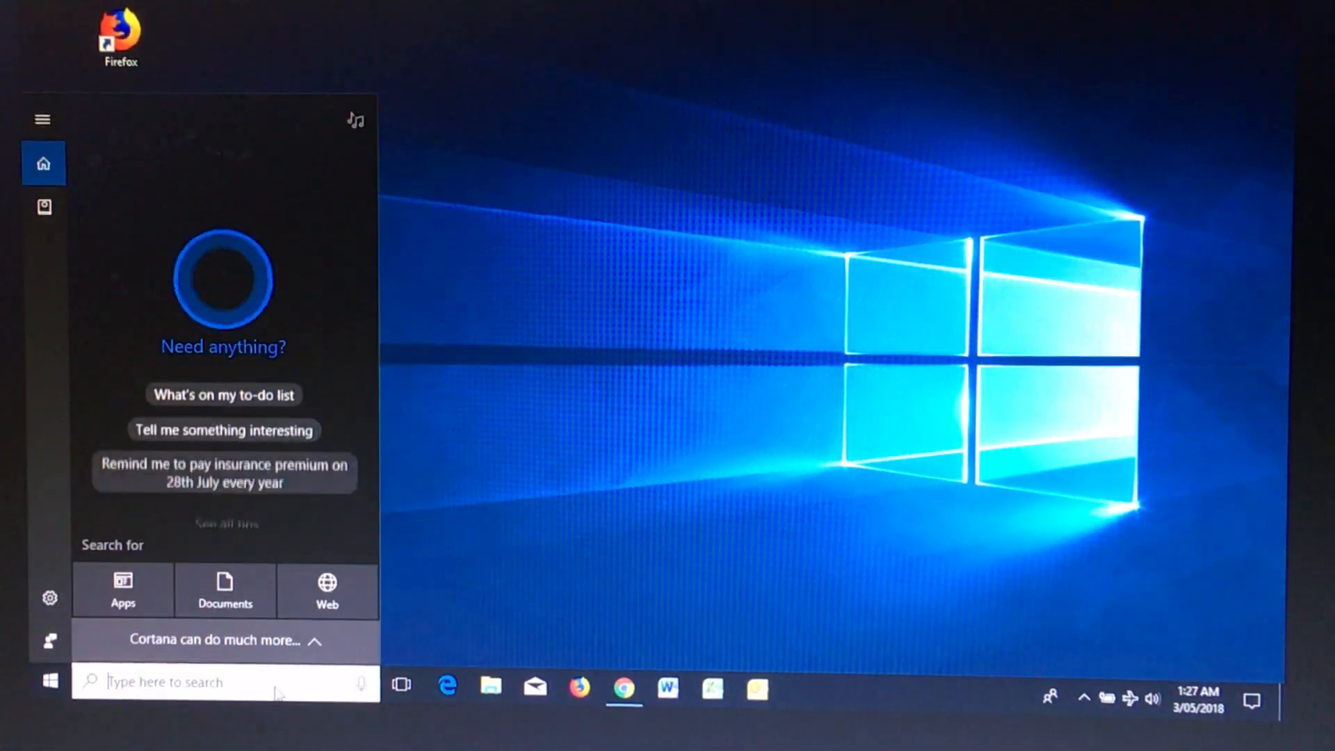
# Find Services via taskbar search and confirm the Windows Update service is running
pyautogui.write('services')
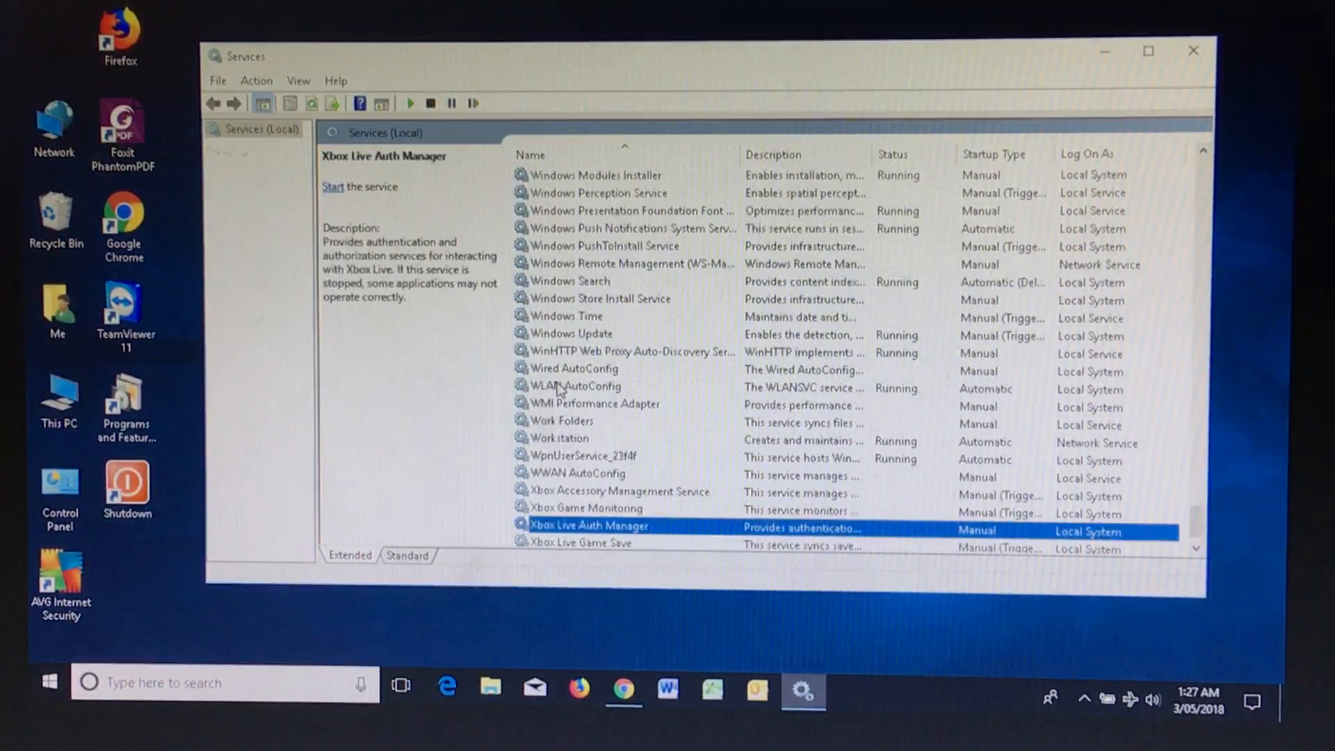
pyautogui.click(571, 334)
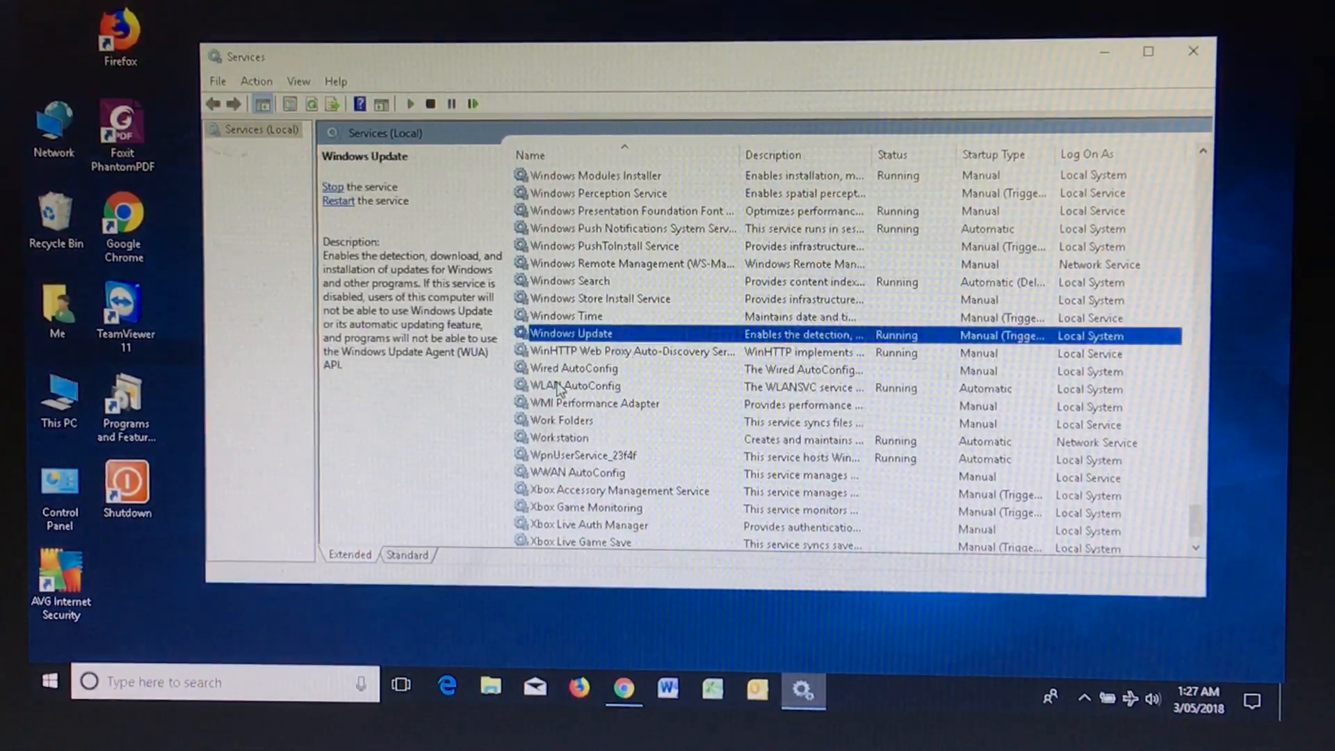
pyautogui.click(49, 681)
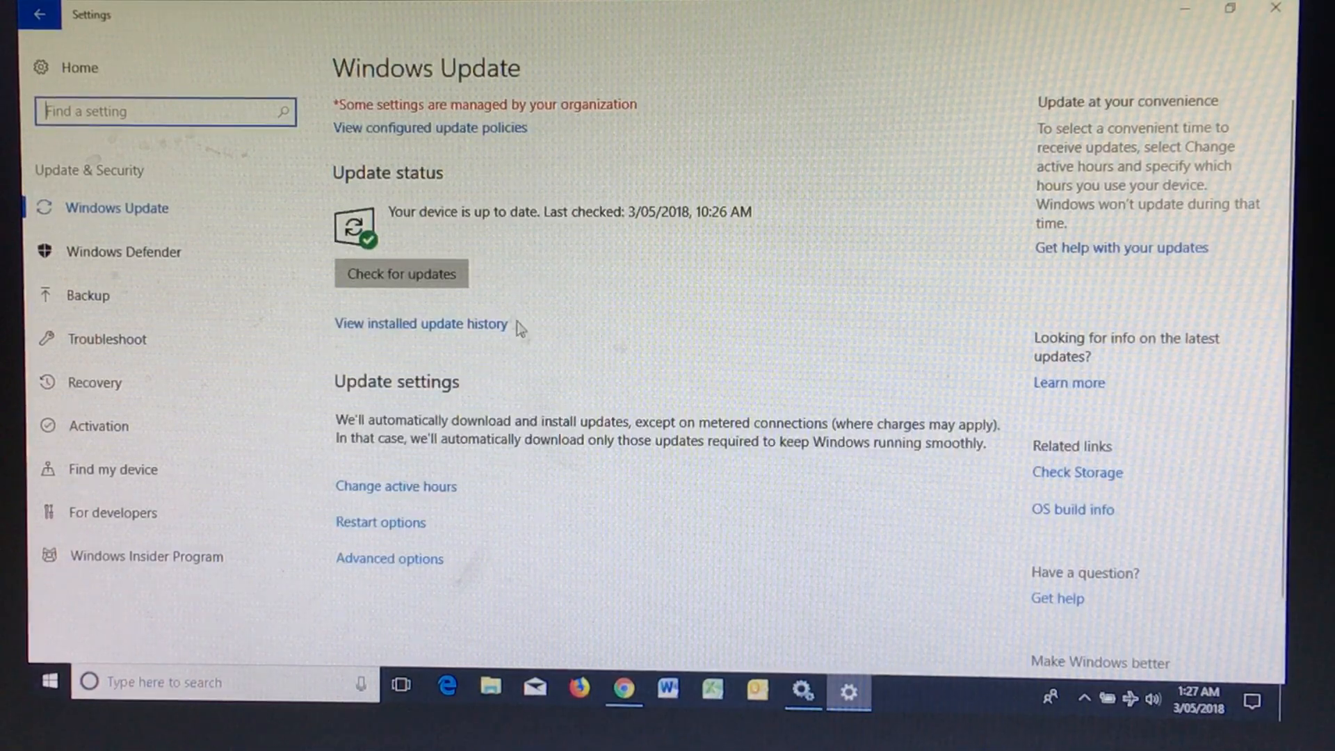
# Start a Check for updates in Windows Update settings
pyautogui.click(401, 274)
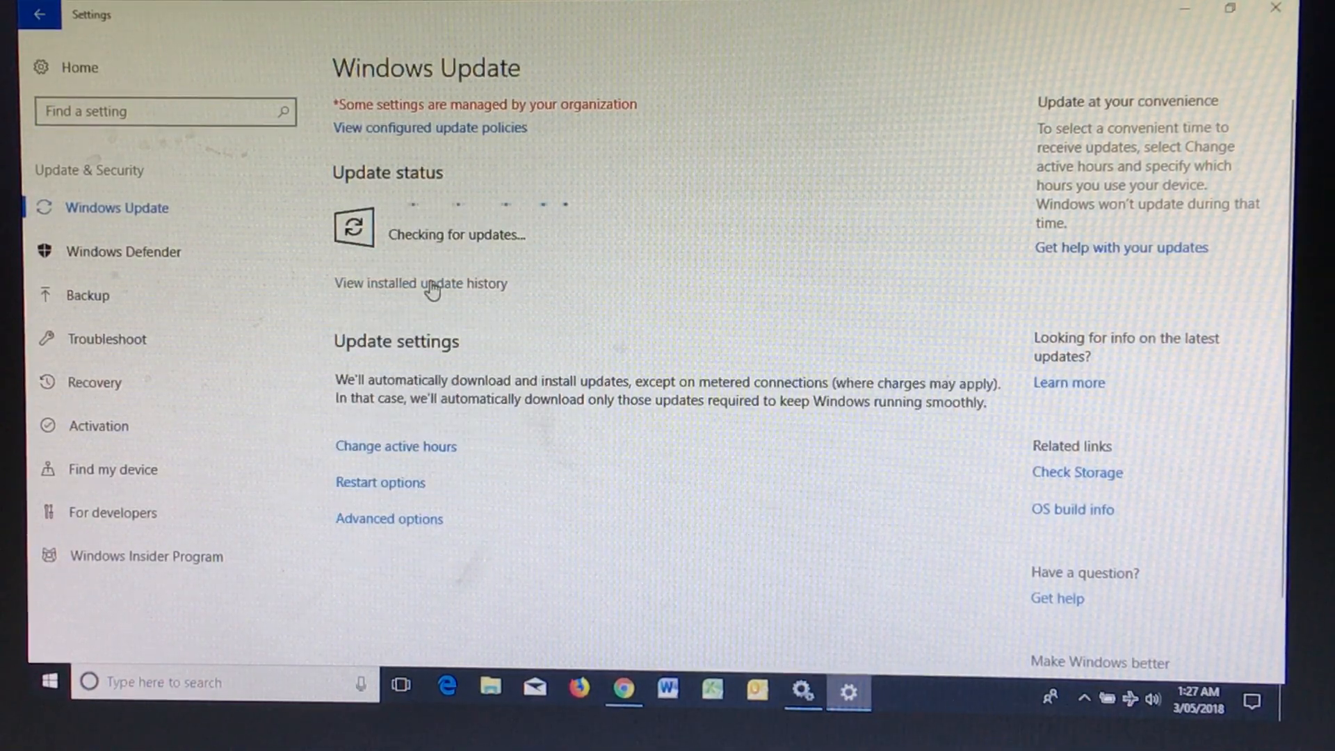